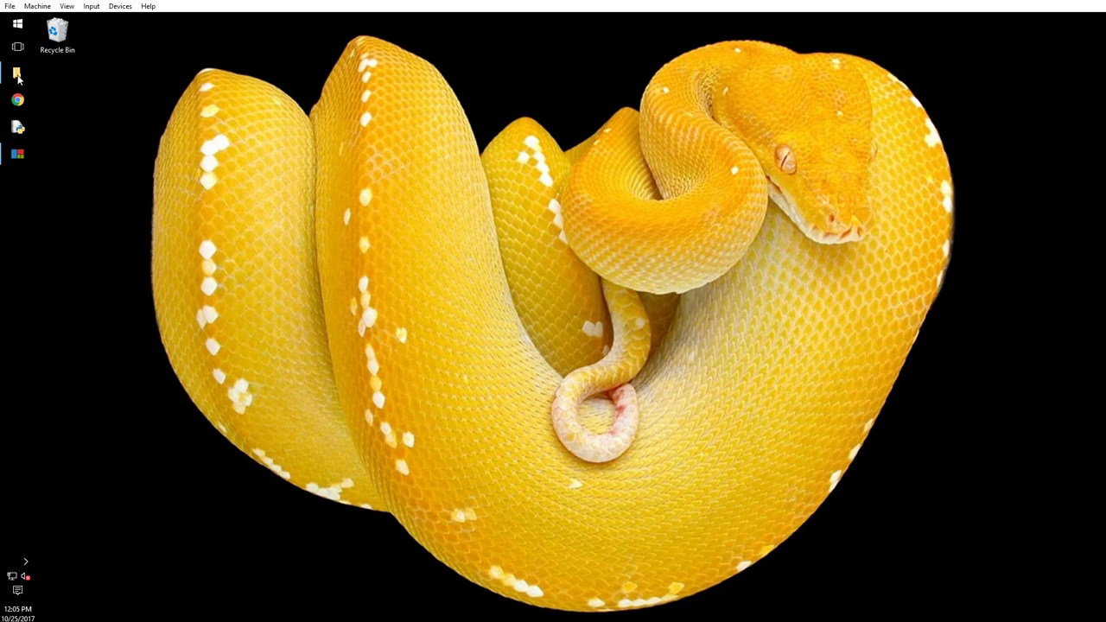
Launch File Explorer and navigate to the empty C:\playground folder.
left_click(17, 72)
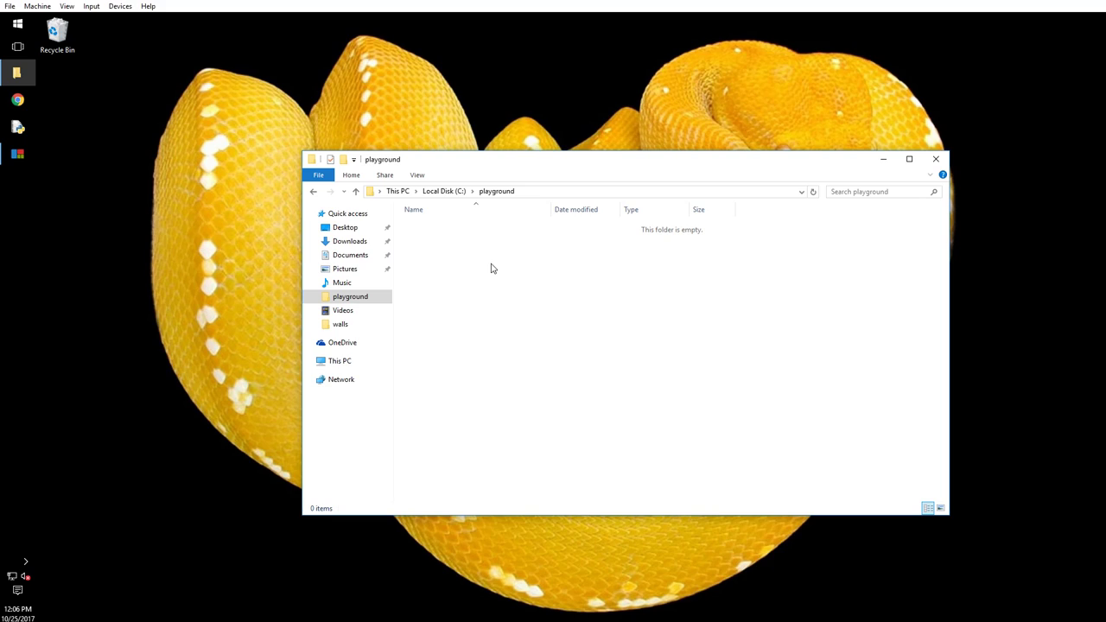
mouse_move(586, 259)
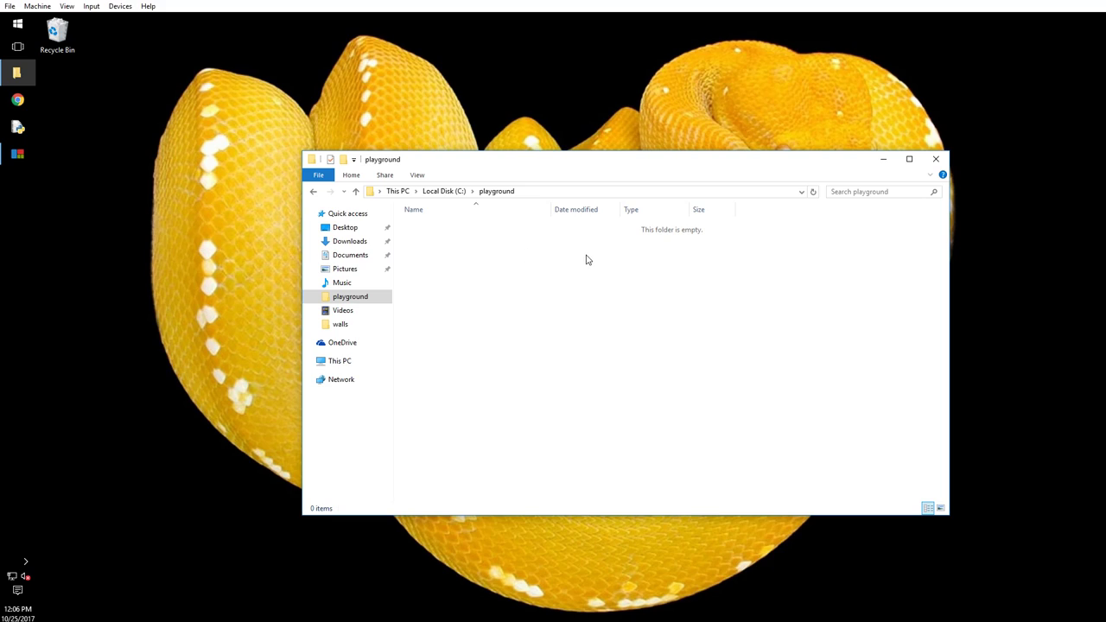
Launch a Command Prompt working in C:\playground from the folder's context menu.
right_click(587, 259)
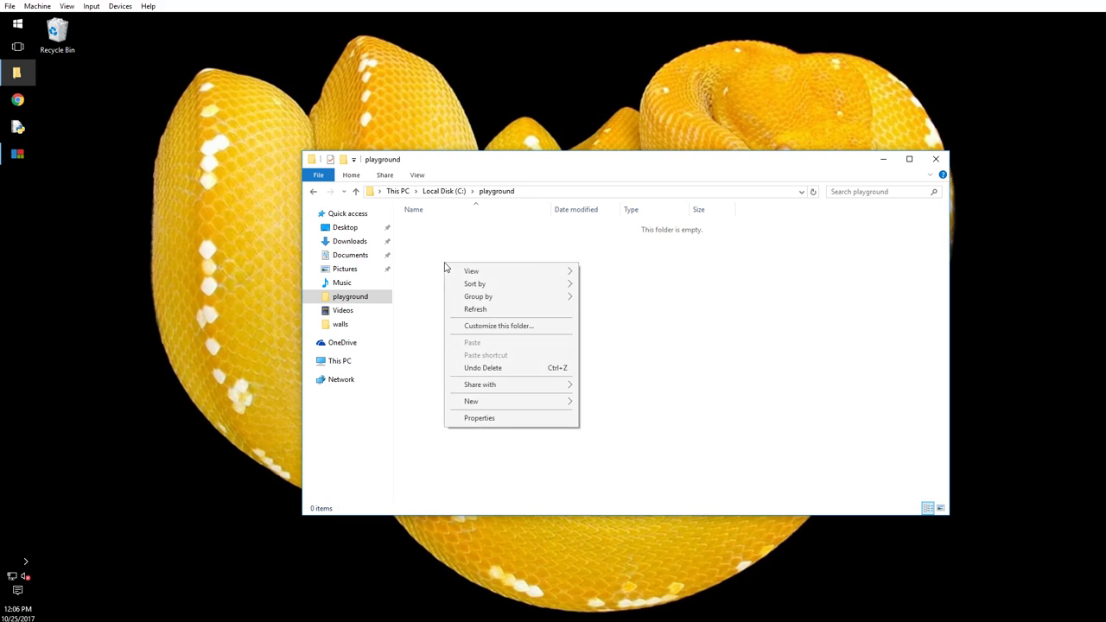
left_click(484, 277)
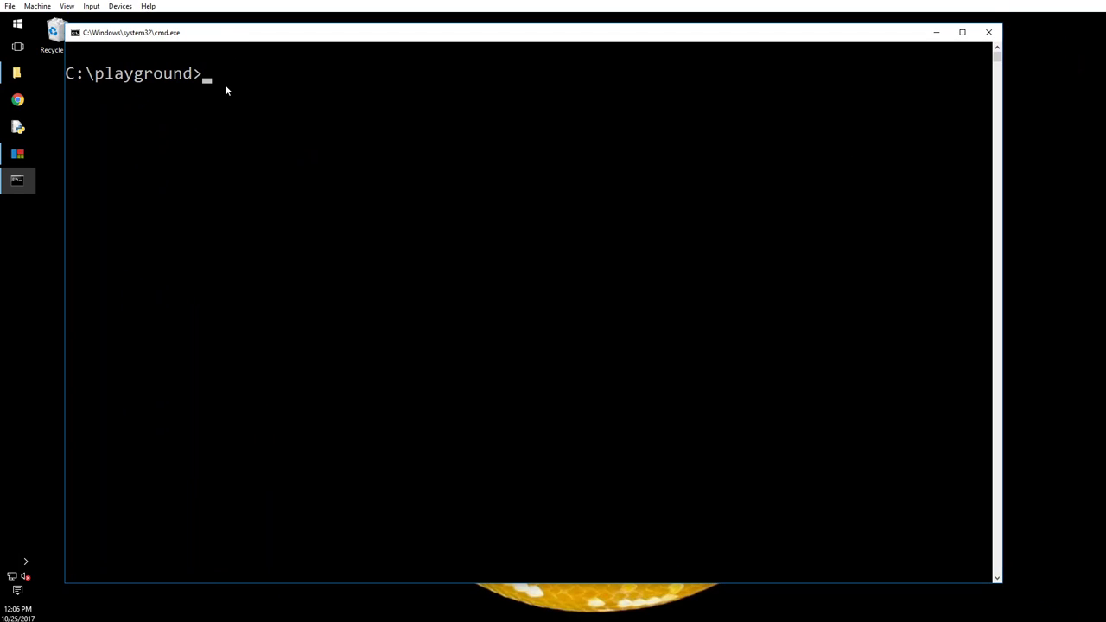
mouse_move(447, 183)
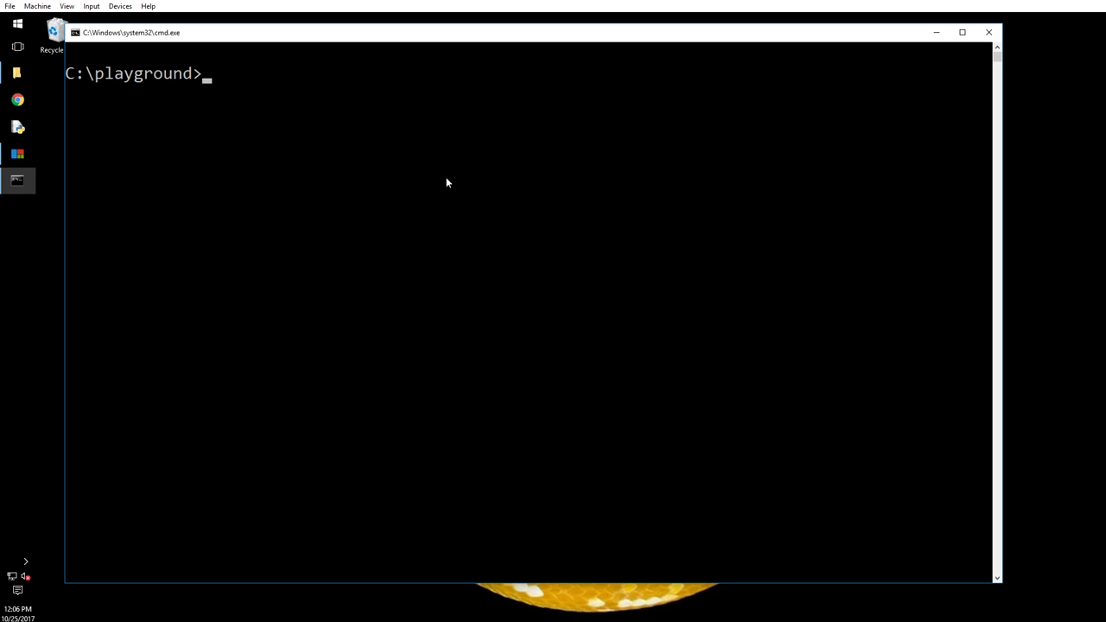
mouse_move(318, 102)
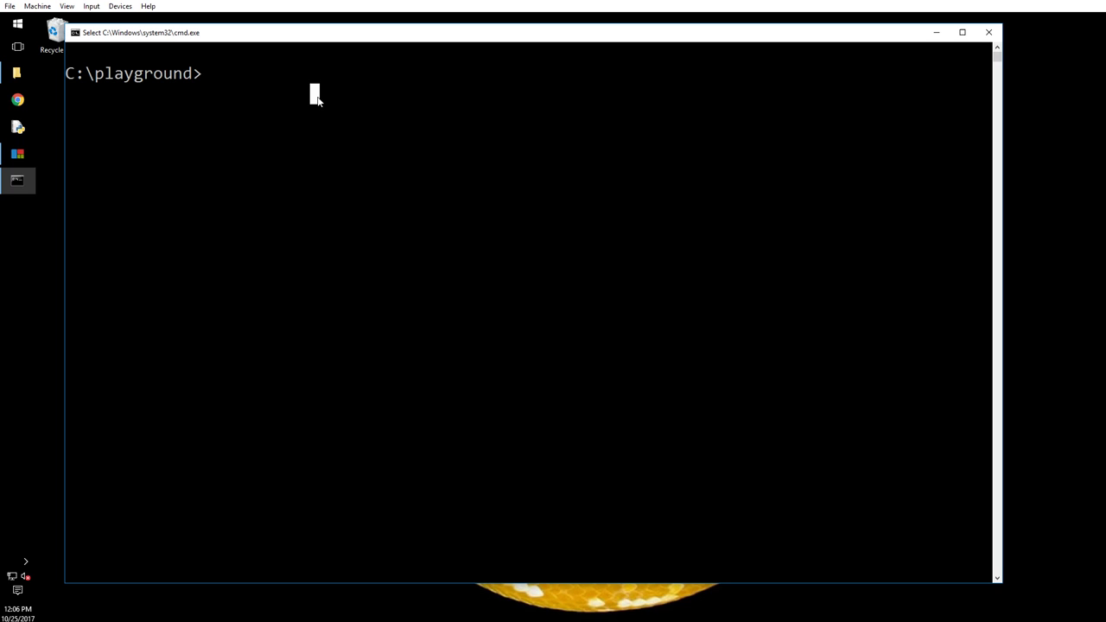
Run pip install virtualenv; pip reports the package is already installed.
type("pip insta")
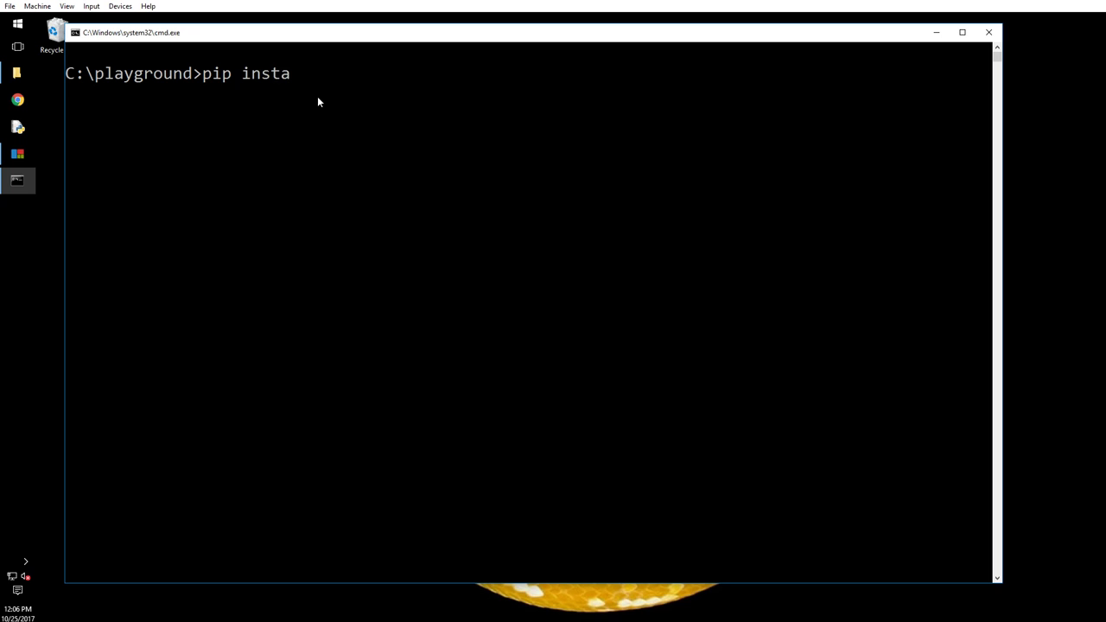
type("ll")
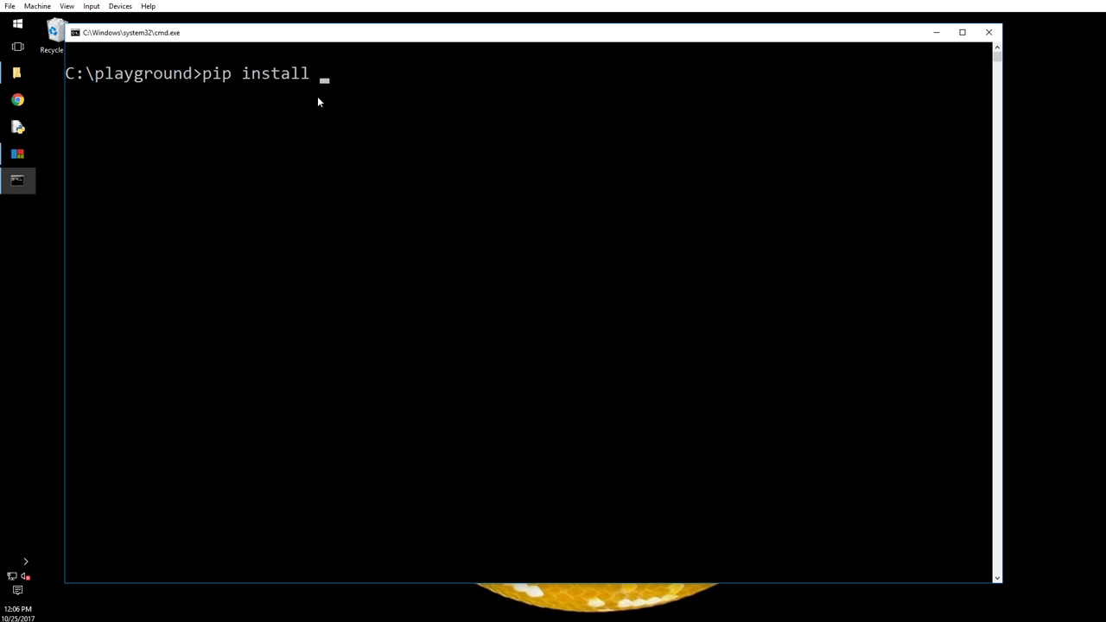
type("virtualenv")
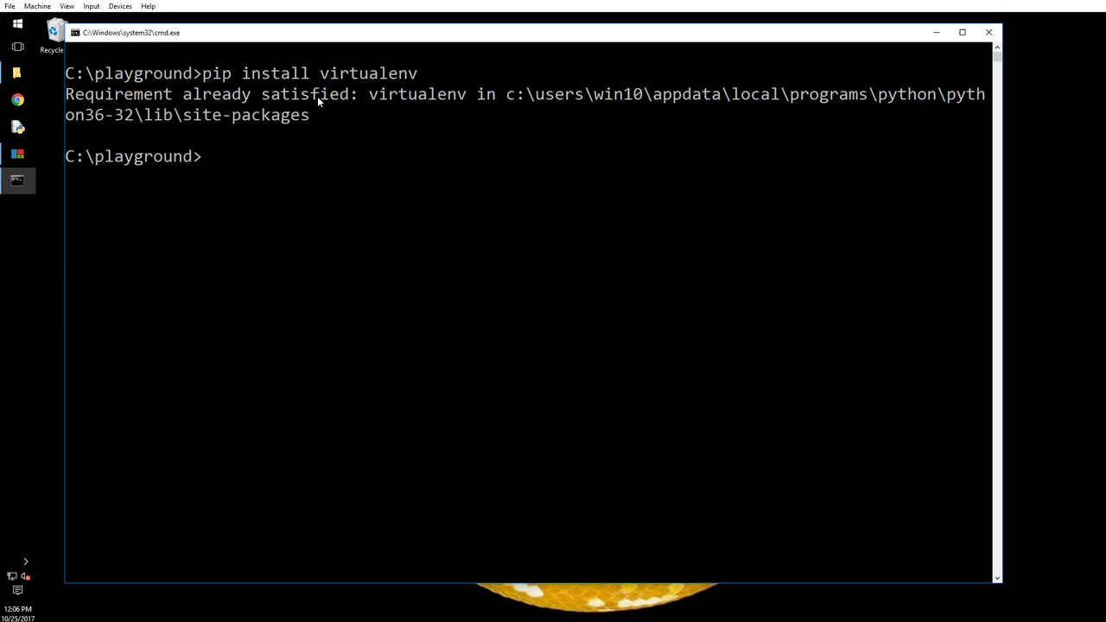
mouse_move(436, 170)
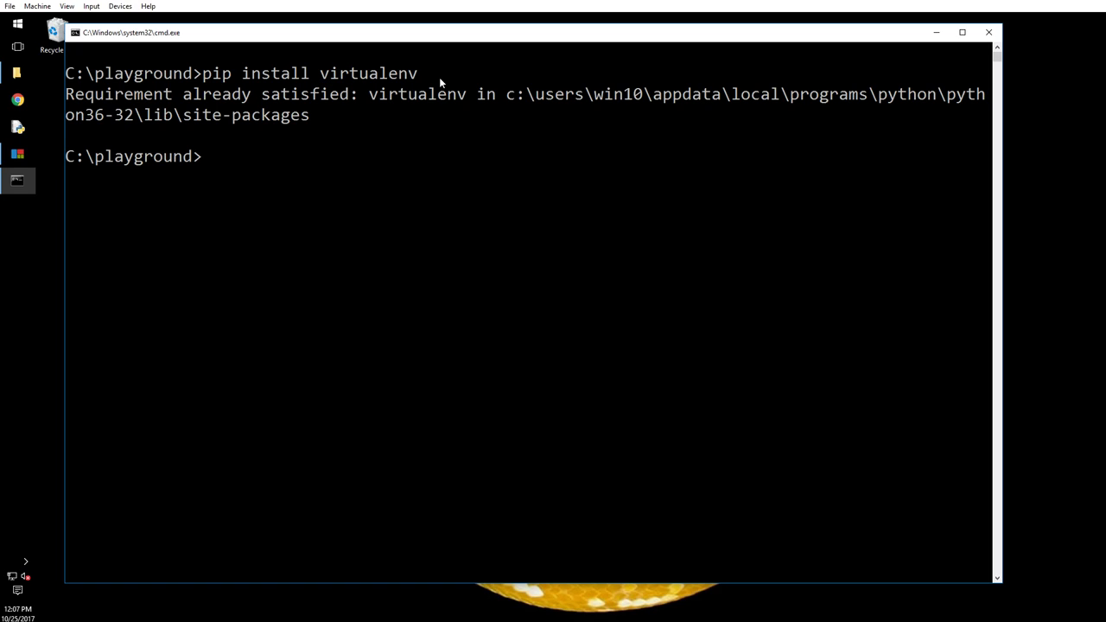
mouse_move(387, 83)
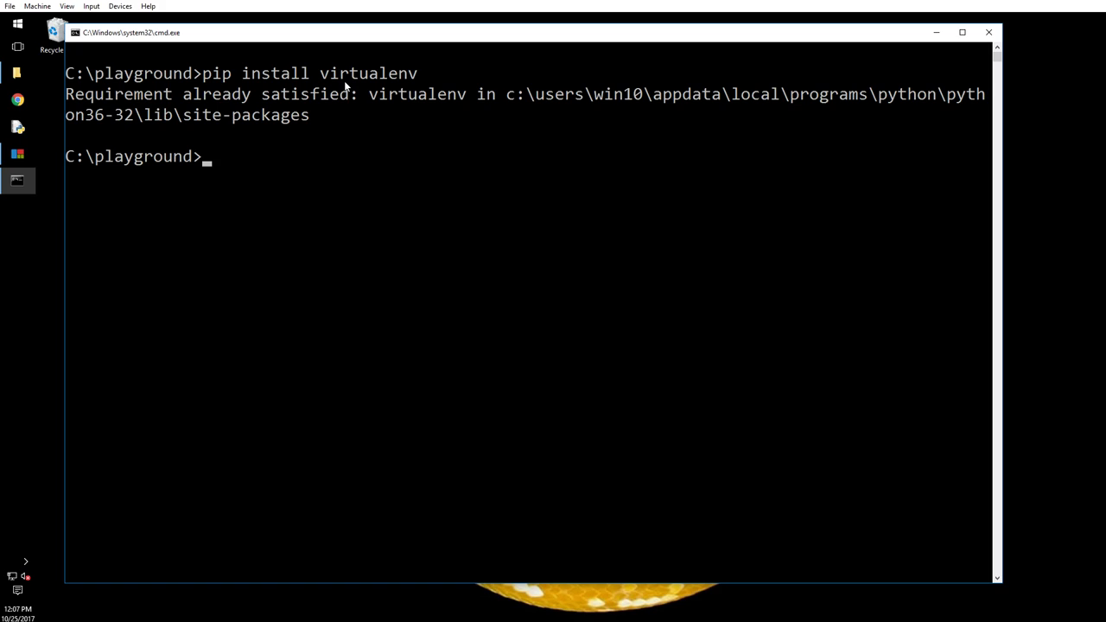
mouse_move(336, 177)
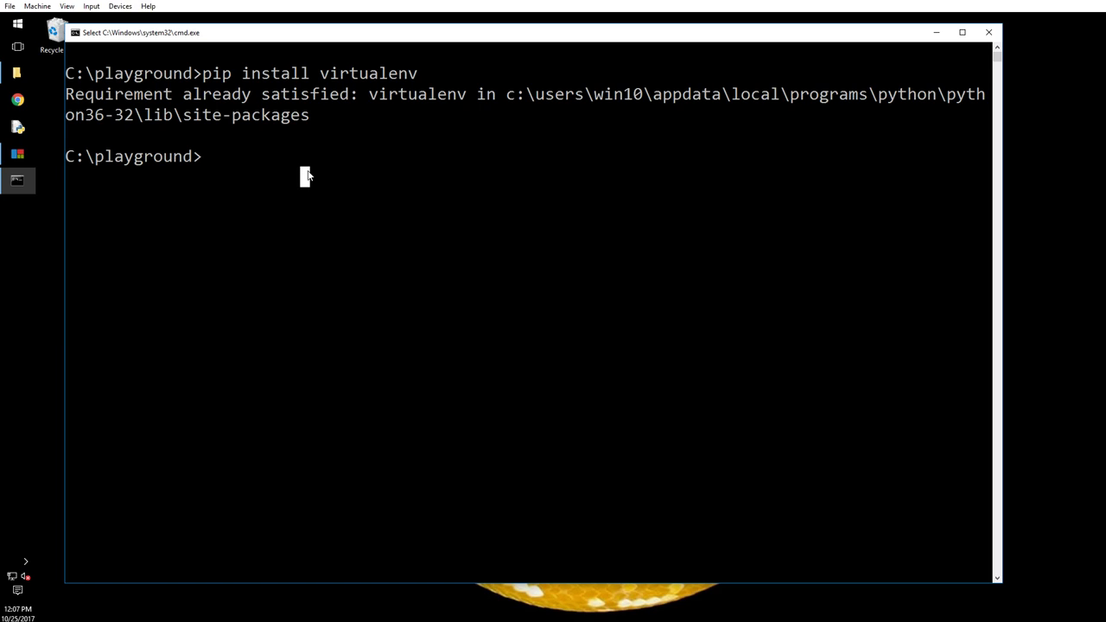
Run virtualenv env0 to create a new virtual environment in C:\playground.
type("virtualen")
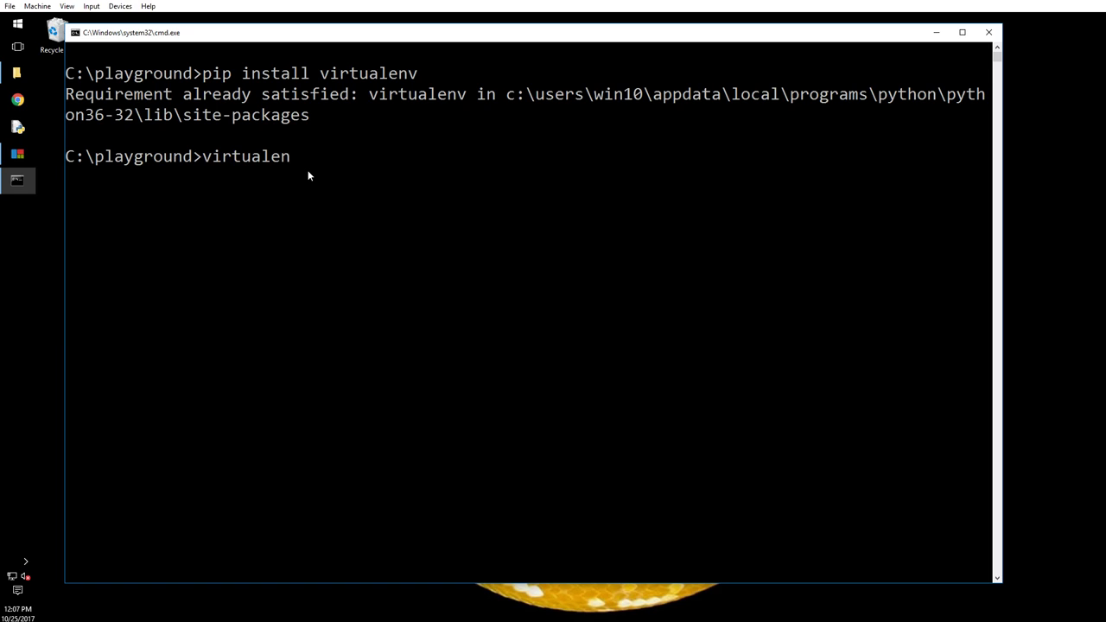
type("v env0")
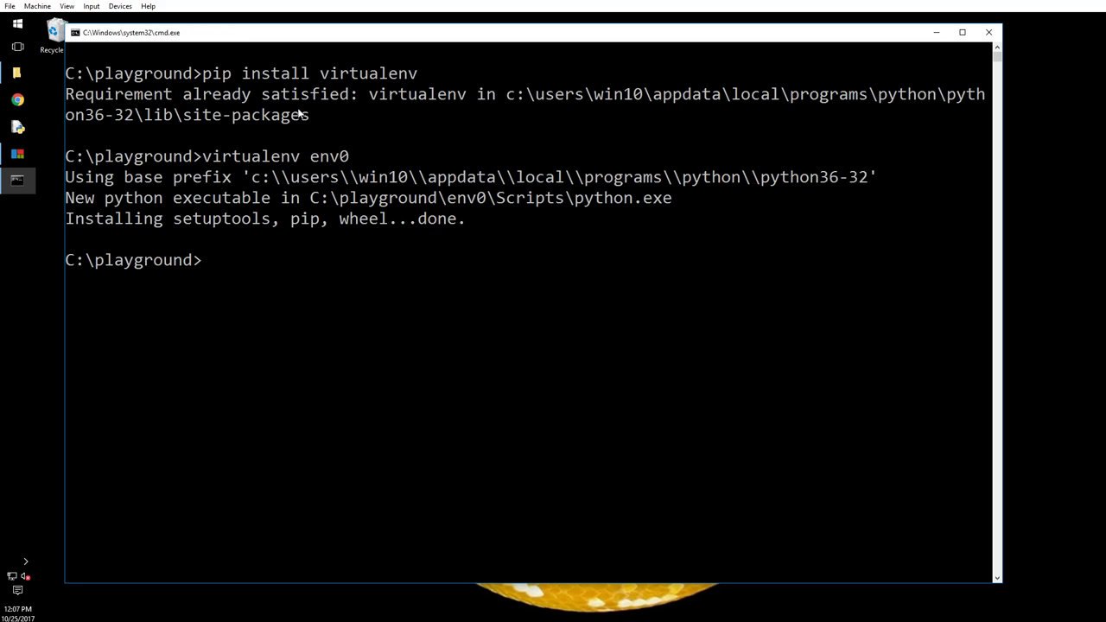
mouse_move(504, 197)
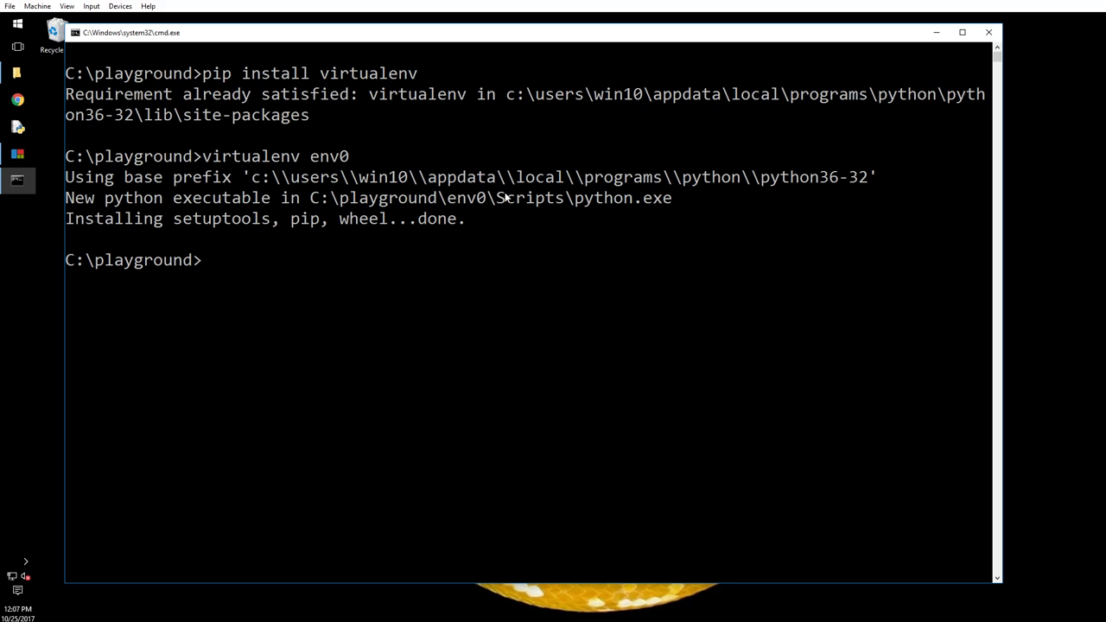
mouse_move(506, 197)
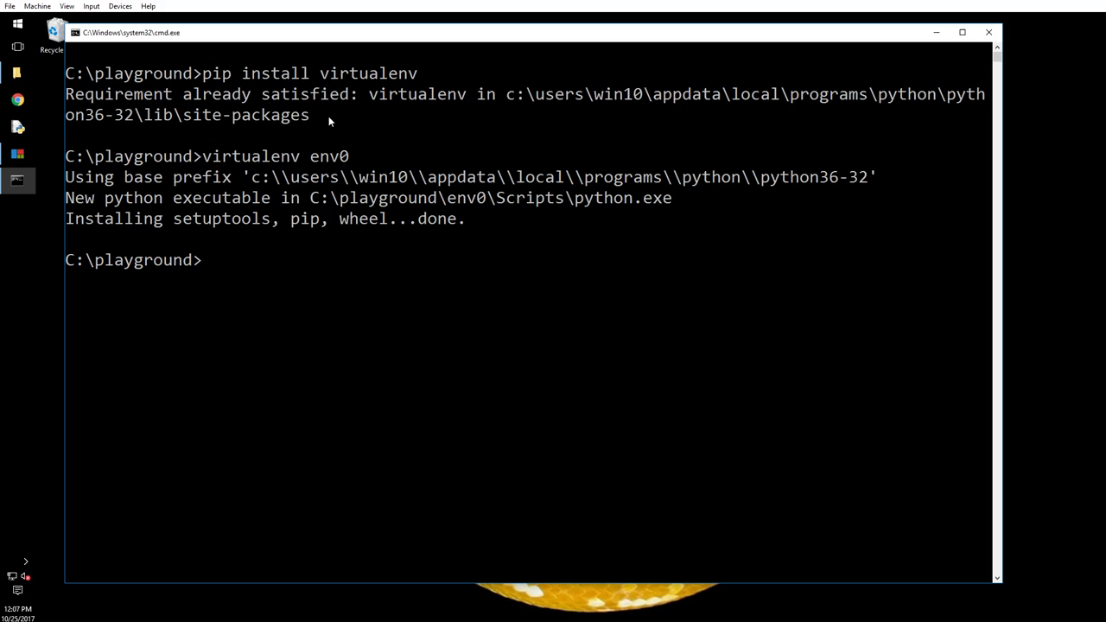
mouse_move(242, 188)
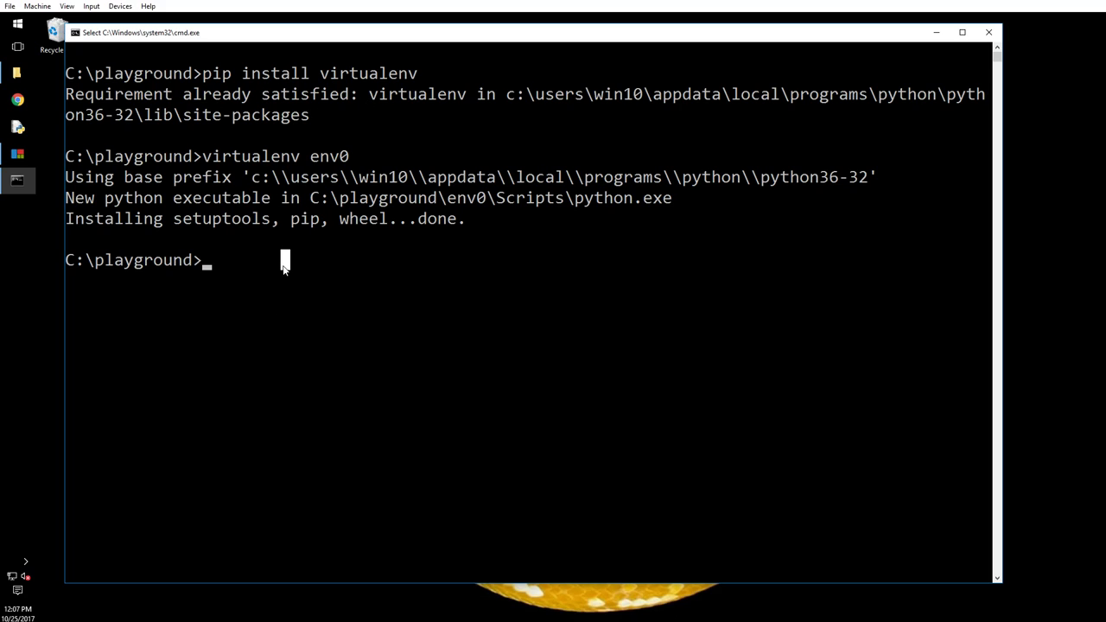
Change into env0\Scripts, list its contents, and run activate to get the (env0) prompt.
type("dir")
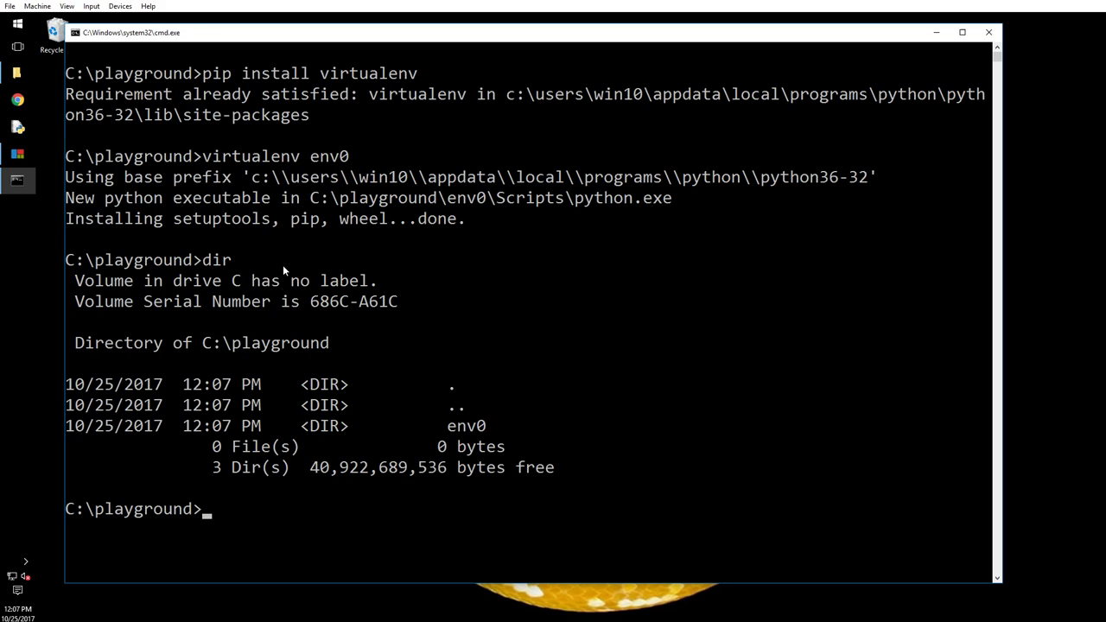
type("cd")
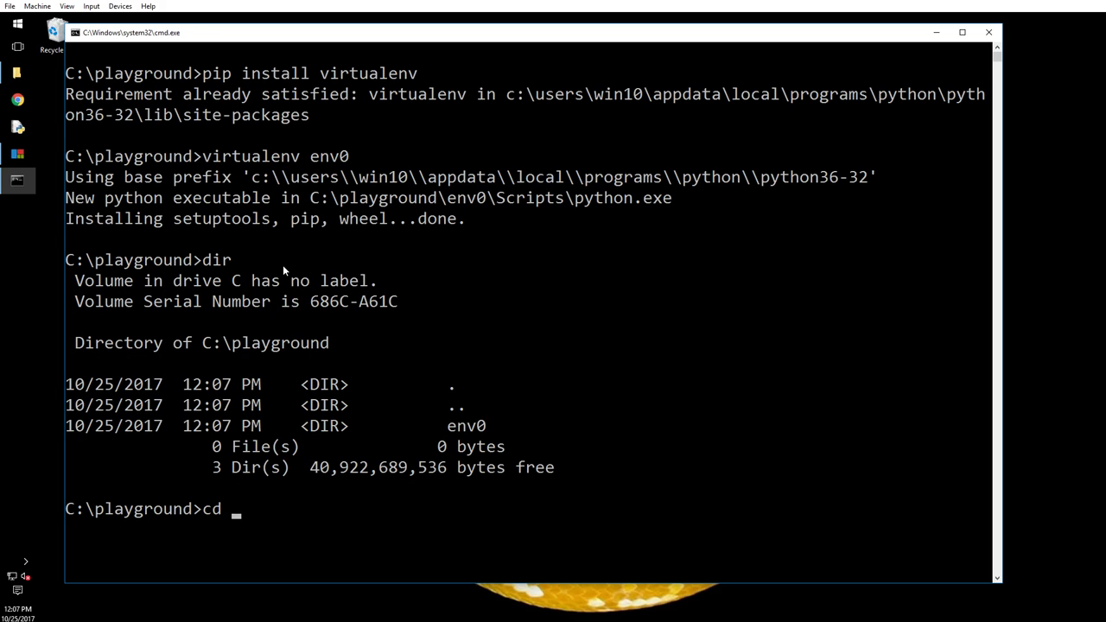
type("env0")
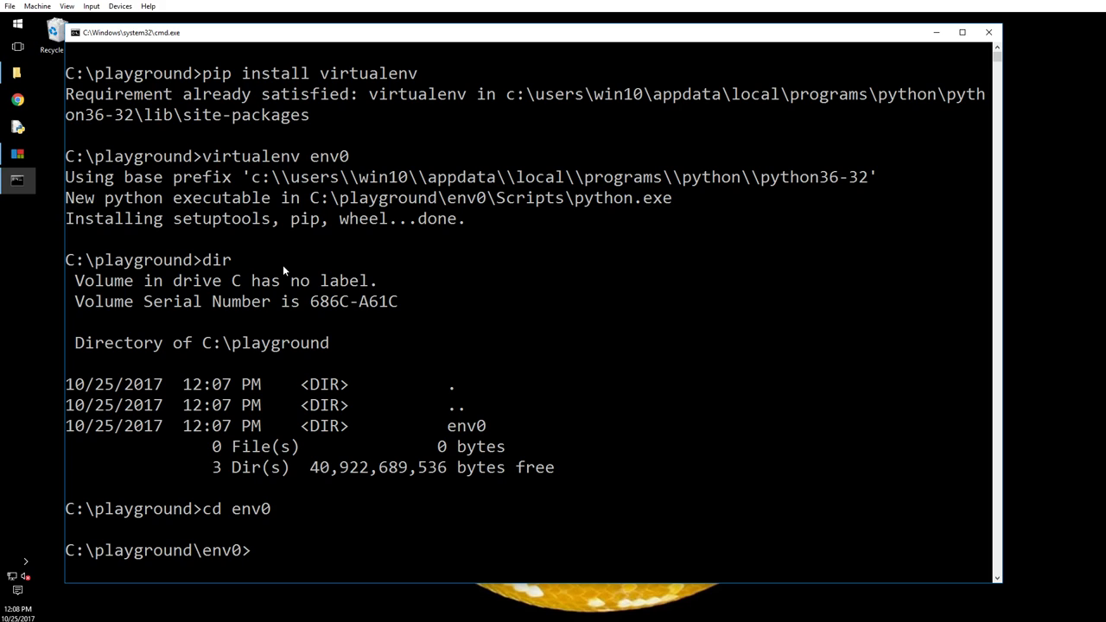
type("dir")
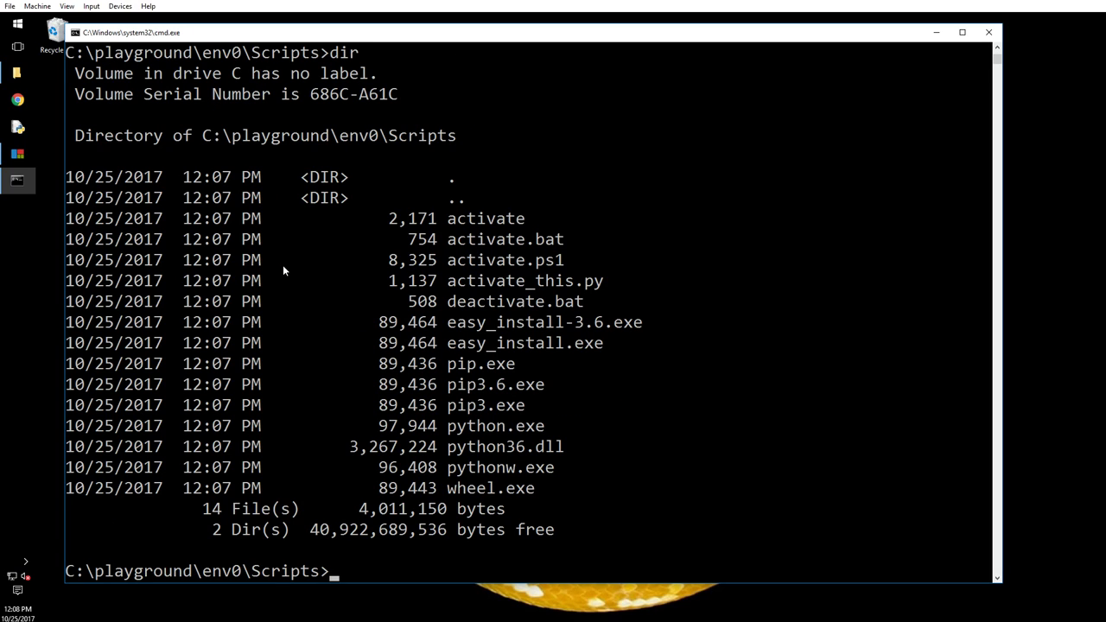
type("activate")
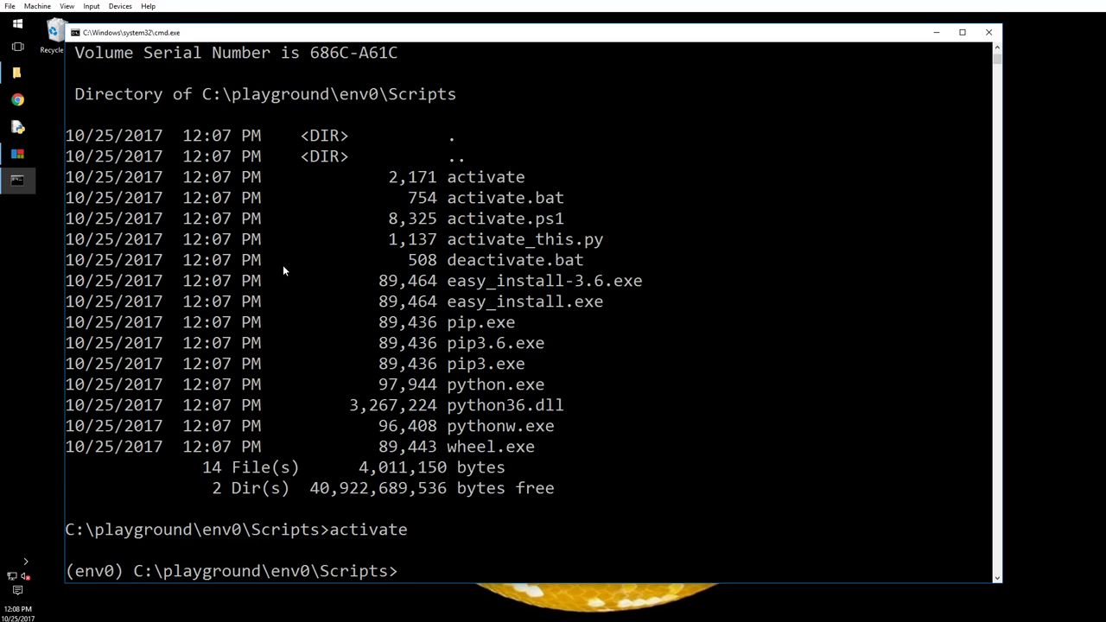
mouse_move(90, 586)
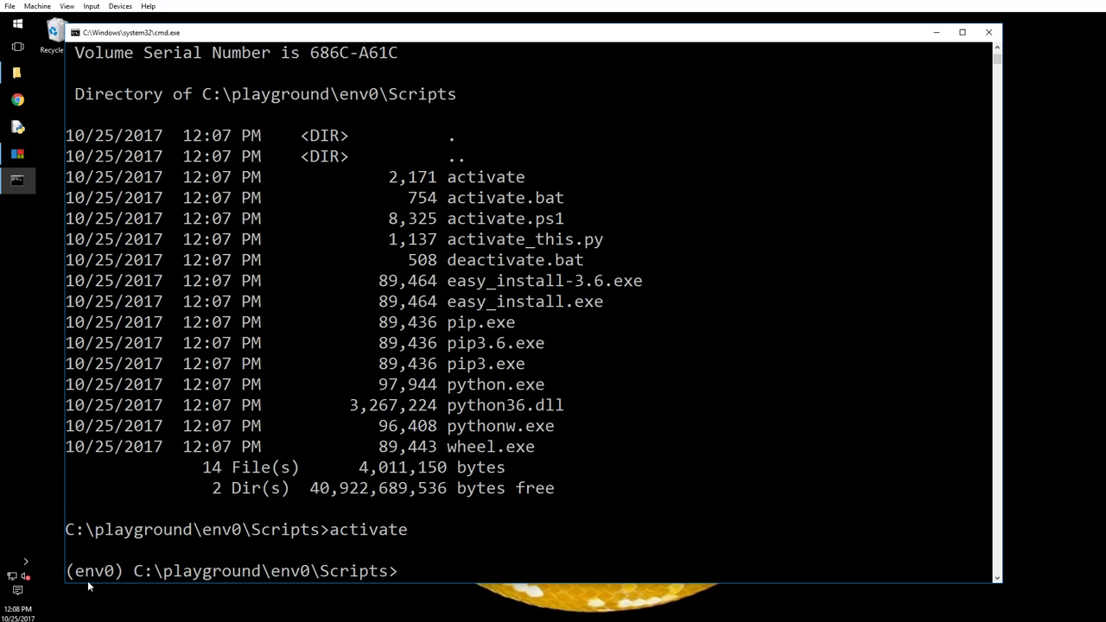
mouse_move(90, 574)
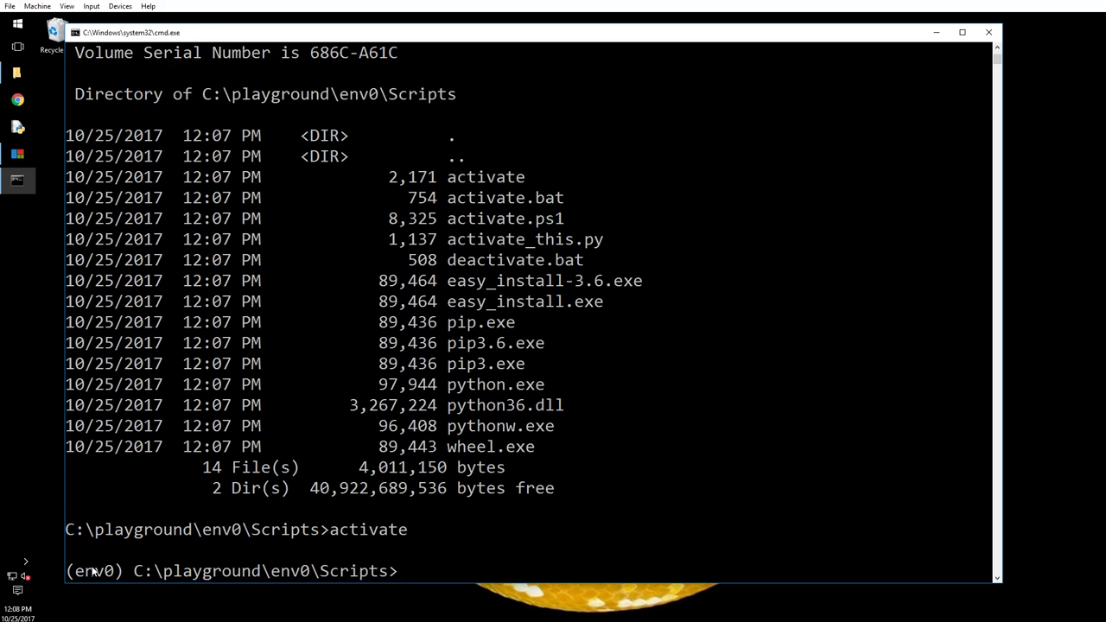
mouse_move(439, 567)
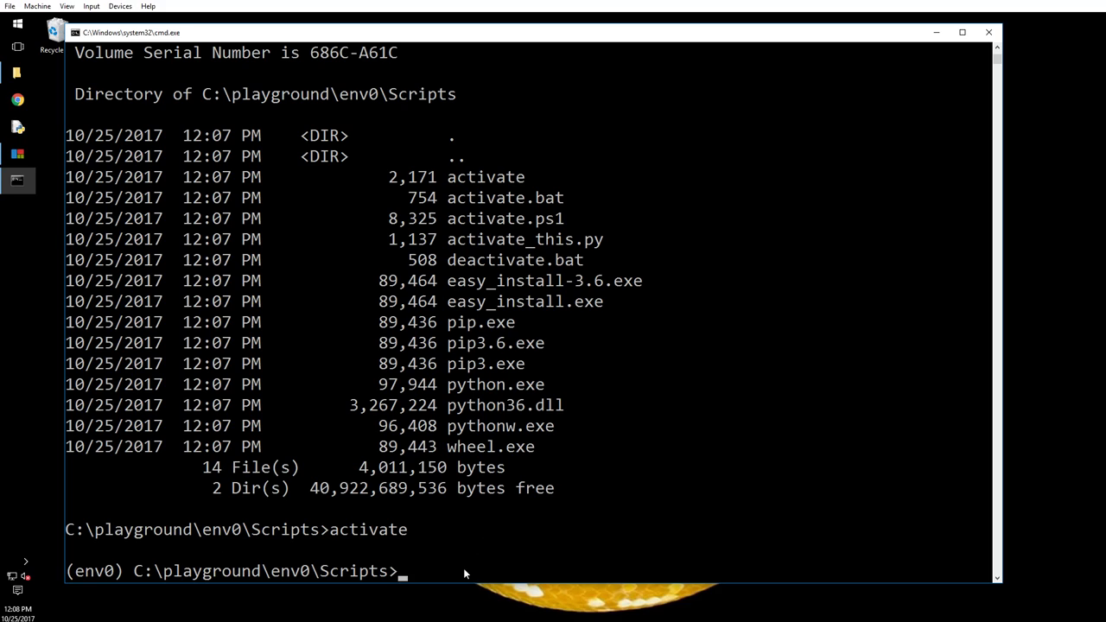
mouse_move(480, 532)
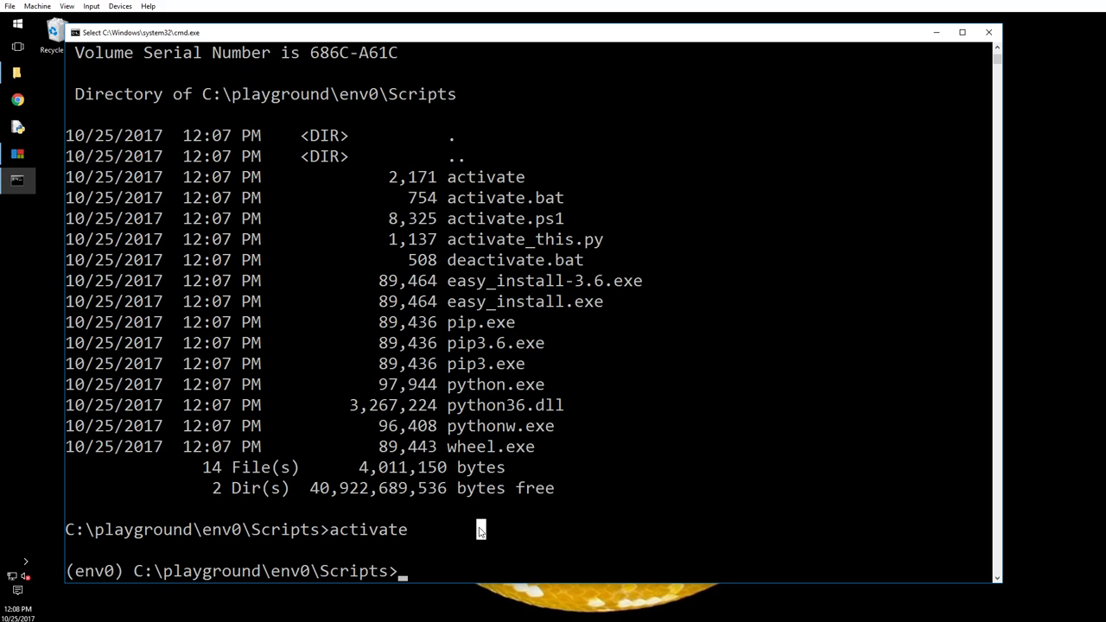
List available Flask versions with pip install flask==, then install Flask 0.6.1 into env0.
type("pip inst")
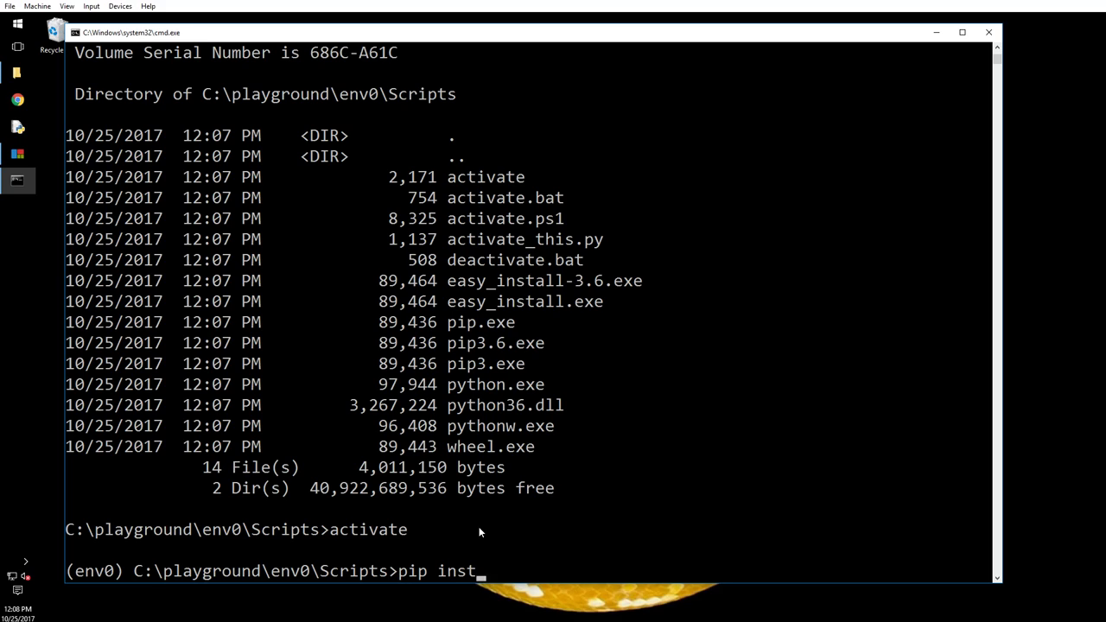
type("all")
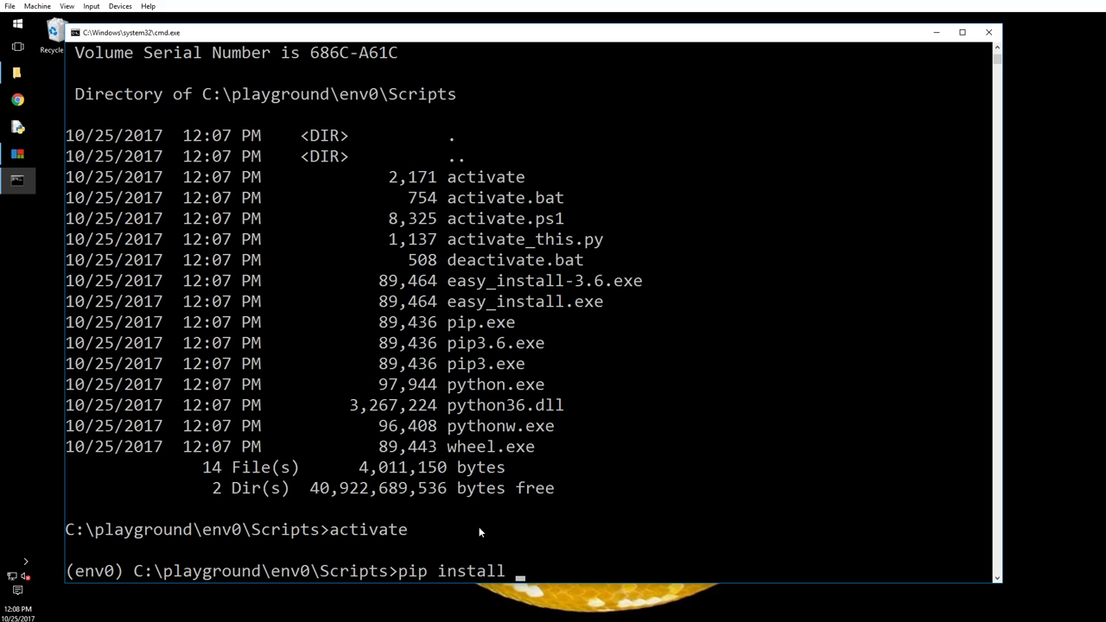
type("fla")
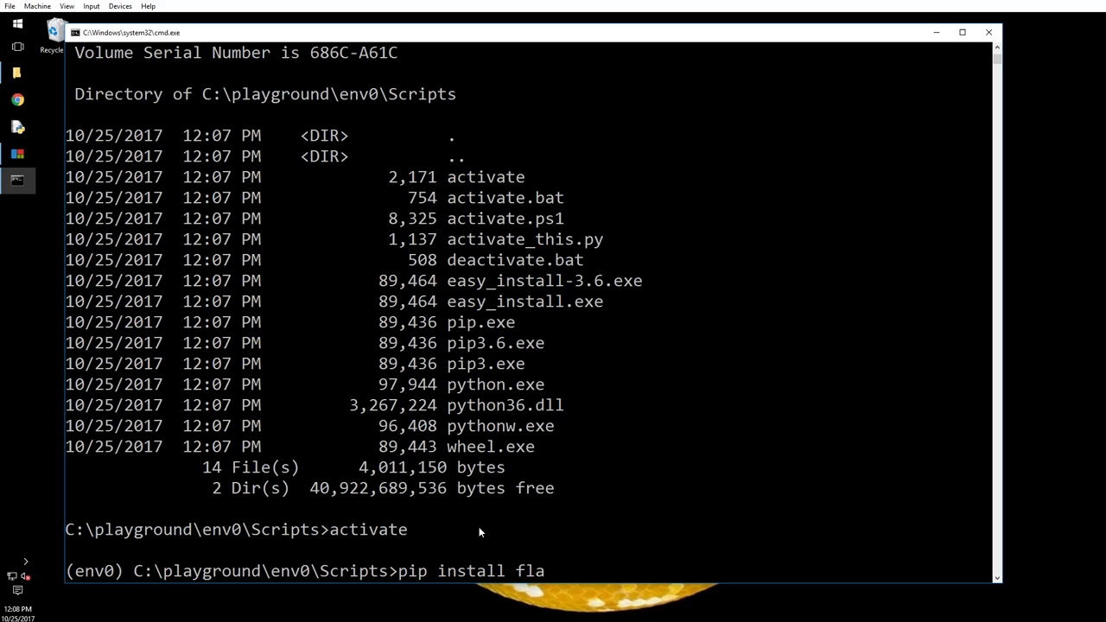
type("sk==")
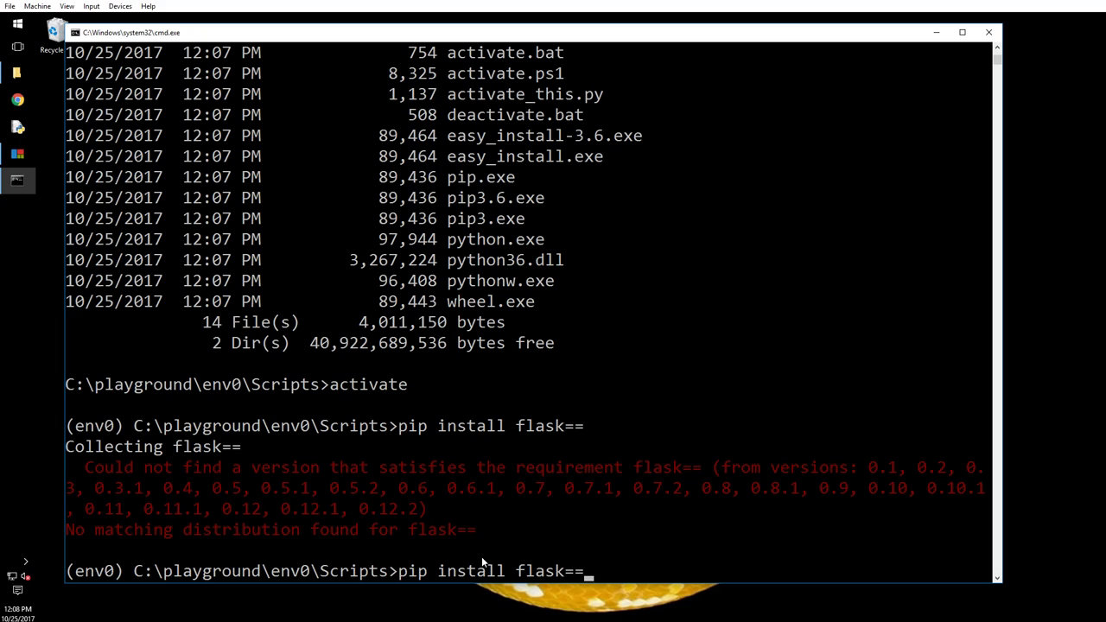
type("0.")
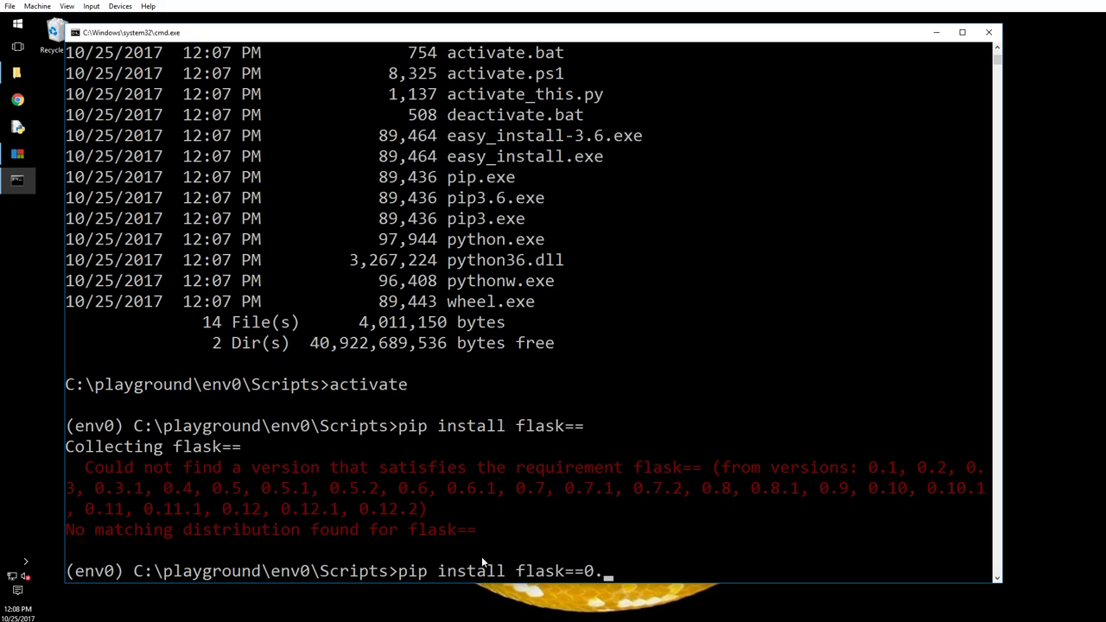
type("6.1")
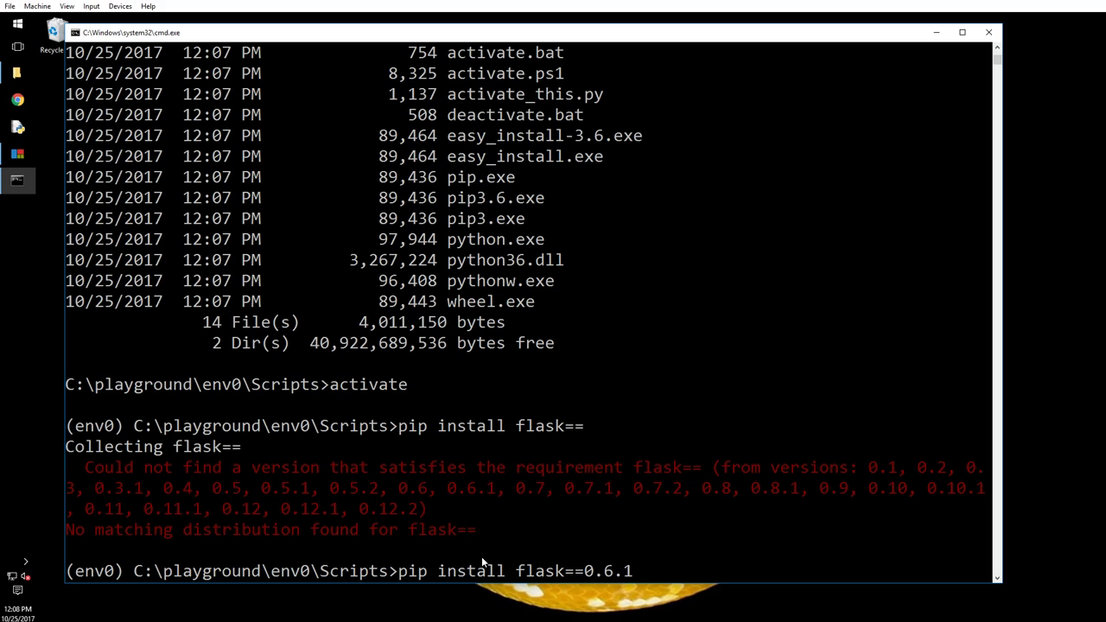
key("Return")
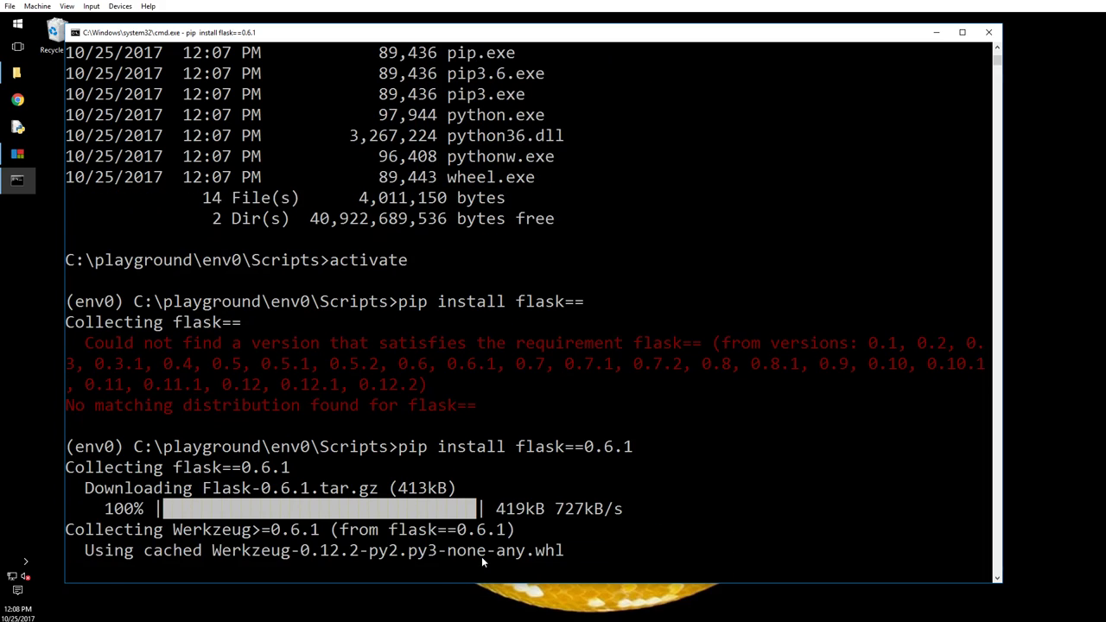
scroll("down", 3)
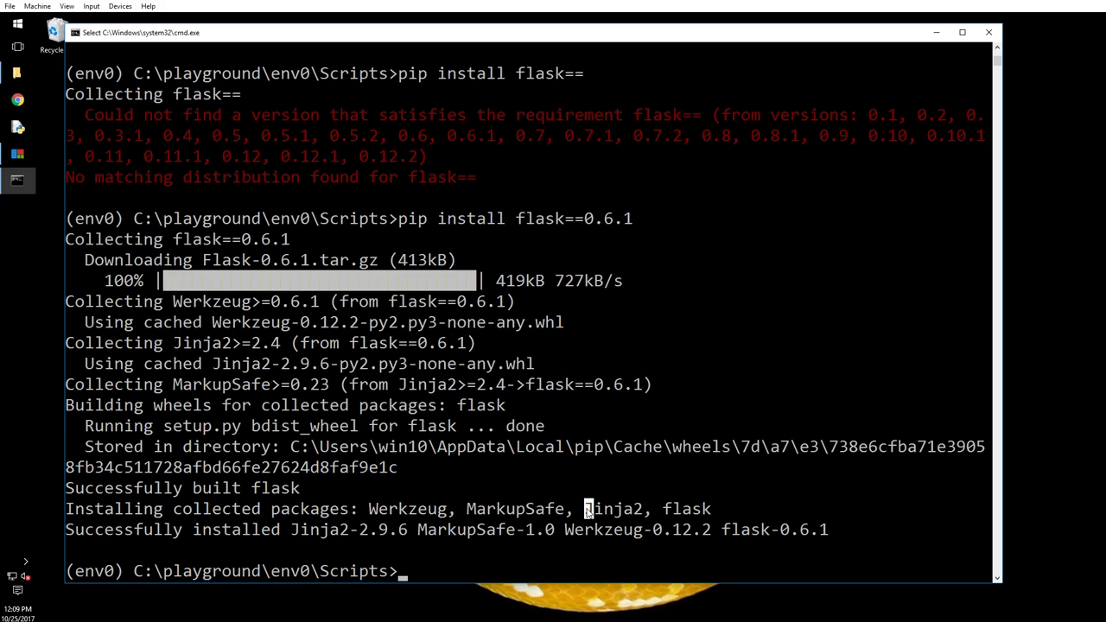
type("pip install flask==0.6.1")
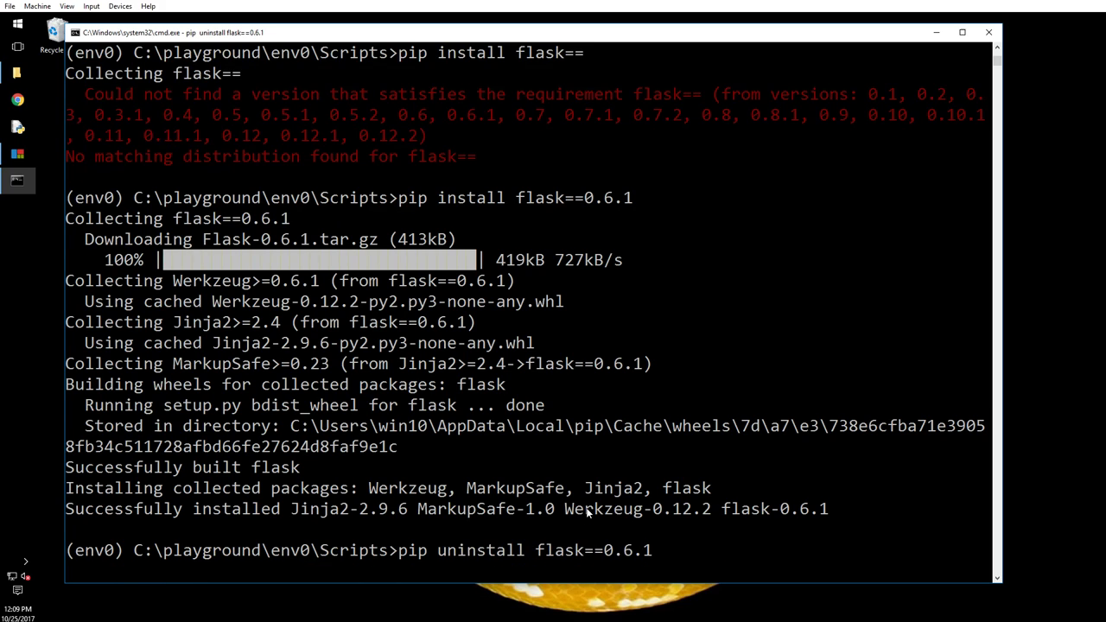
Uninstall Flask 0.6.1 from env0, confirming with y, and list Flask versions again.
key("enter")
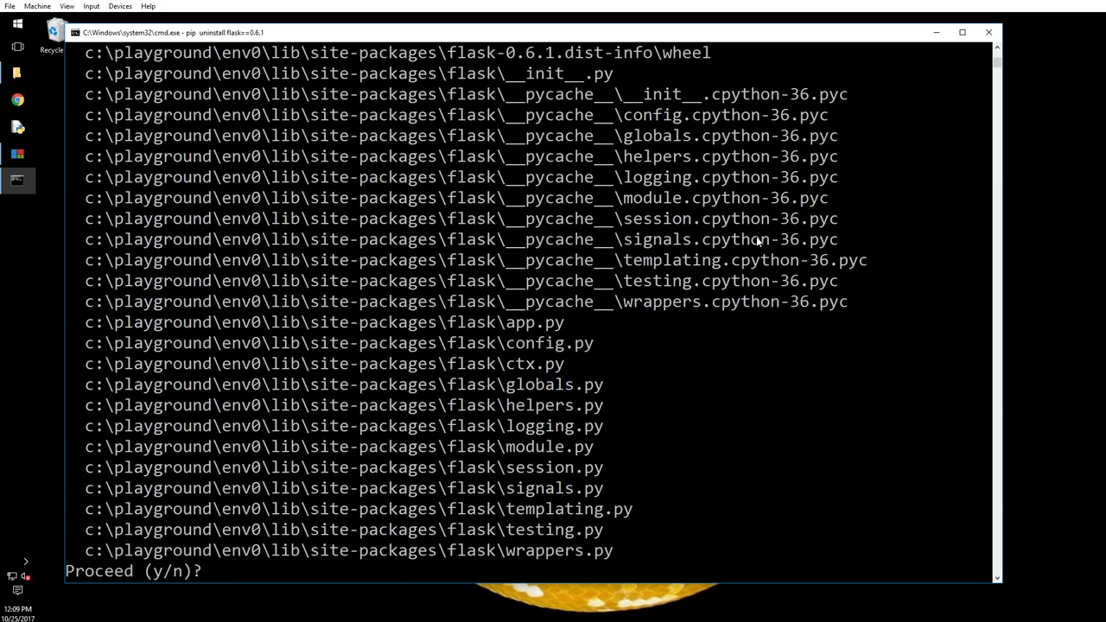
type("y")
type("pip install flask==")
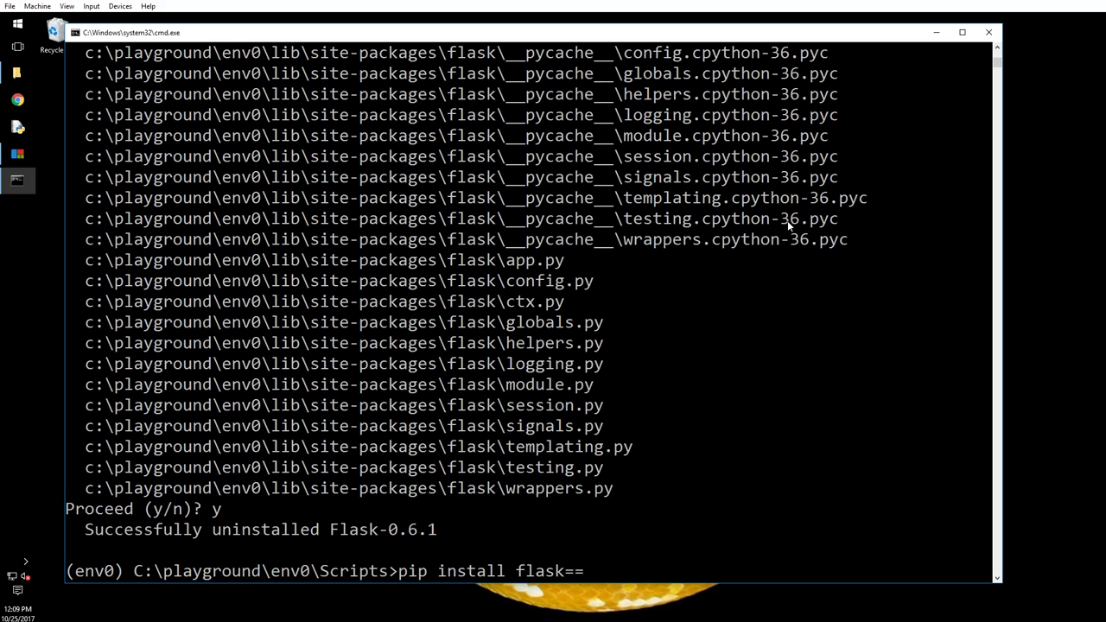
key("enter")
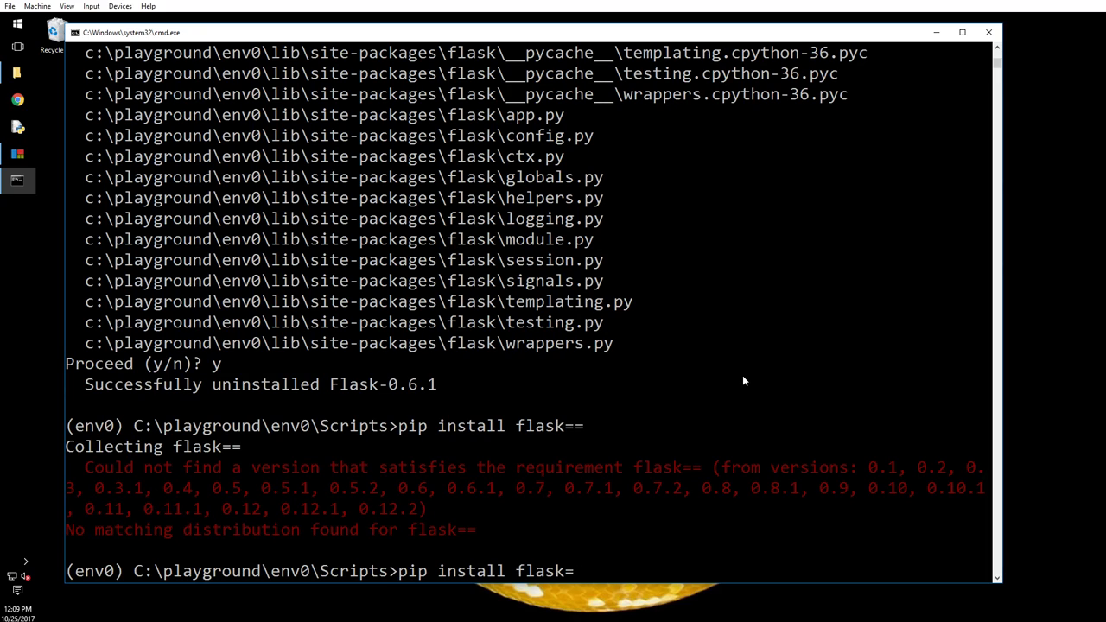
Install a Flask release newer than 0.10 with pip install flask>0.10.
type(">")
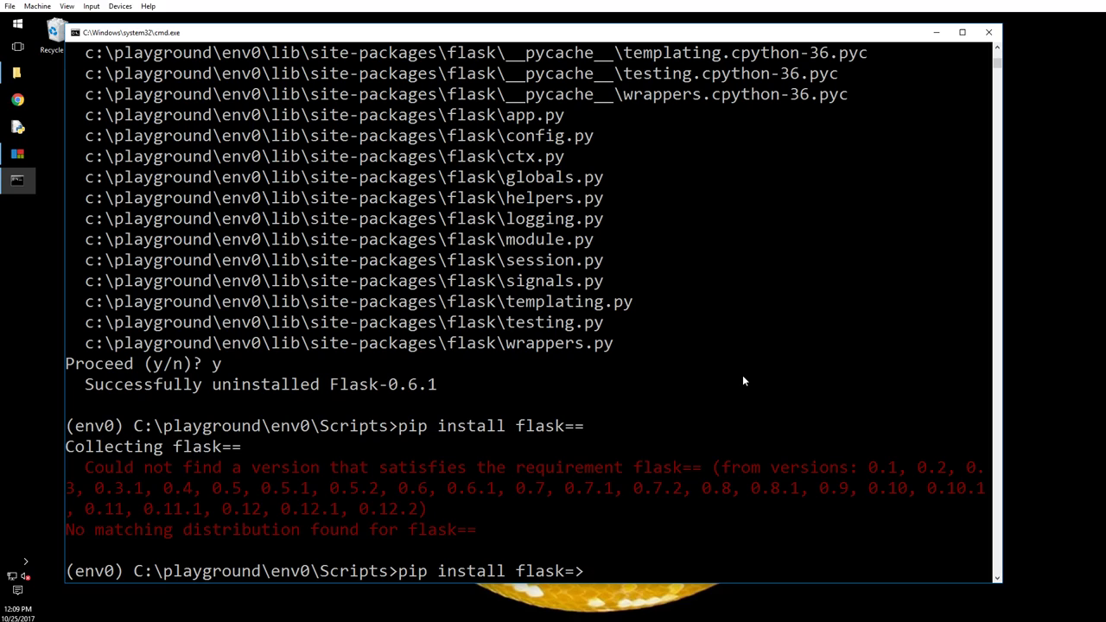
type("0")
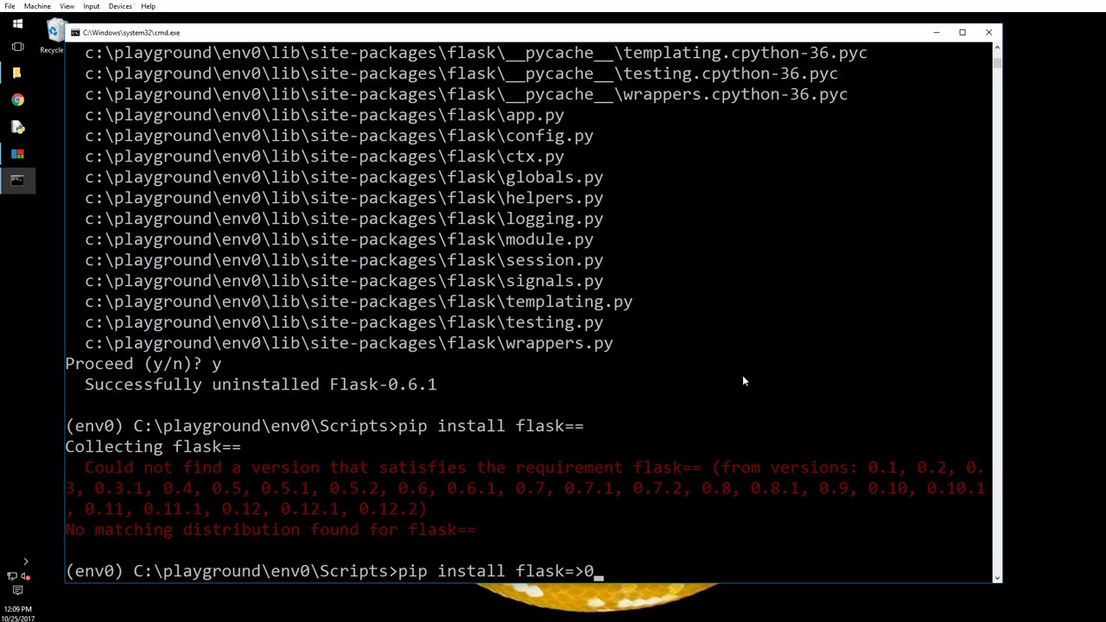
type("10")
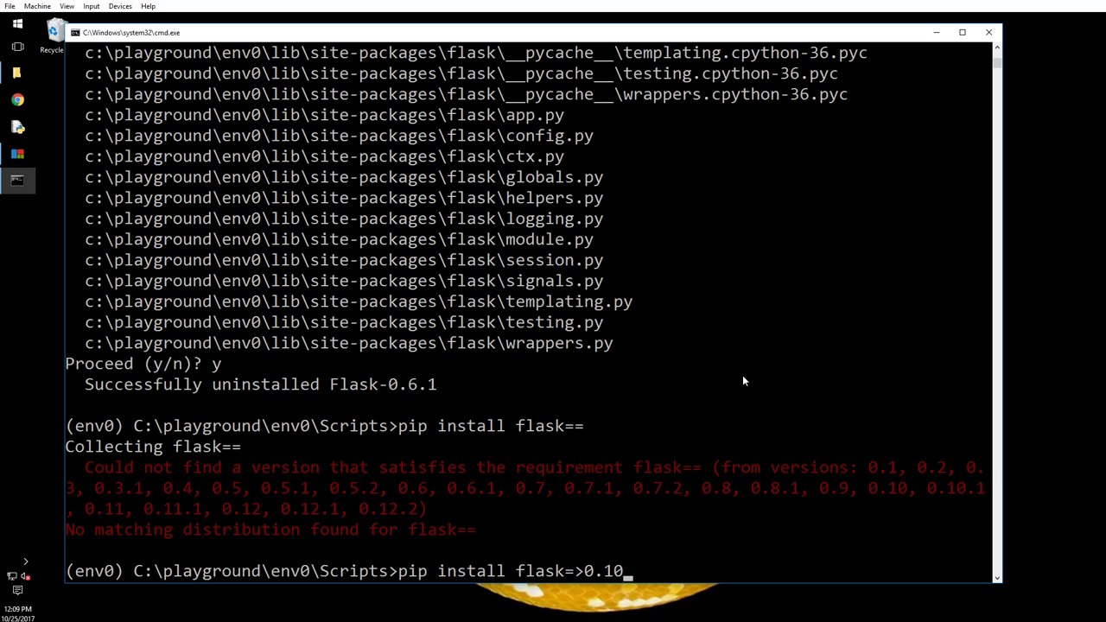
key("enter")
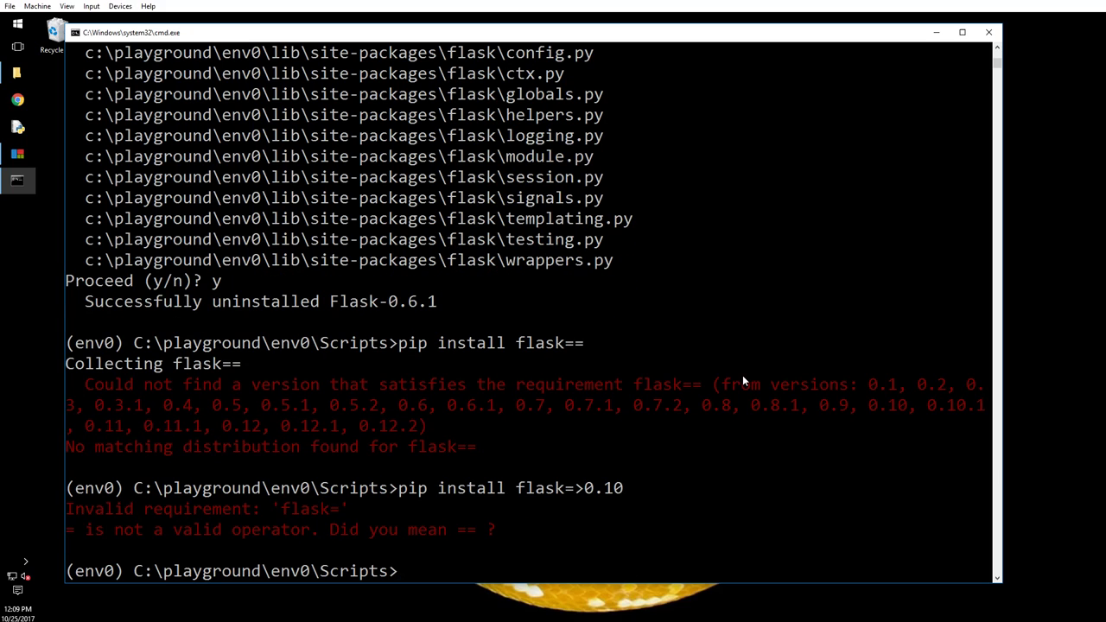
type("pip install flask=>0.10")
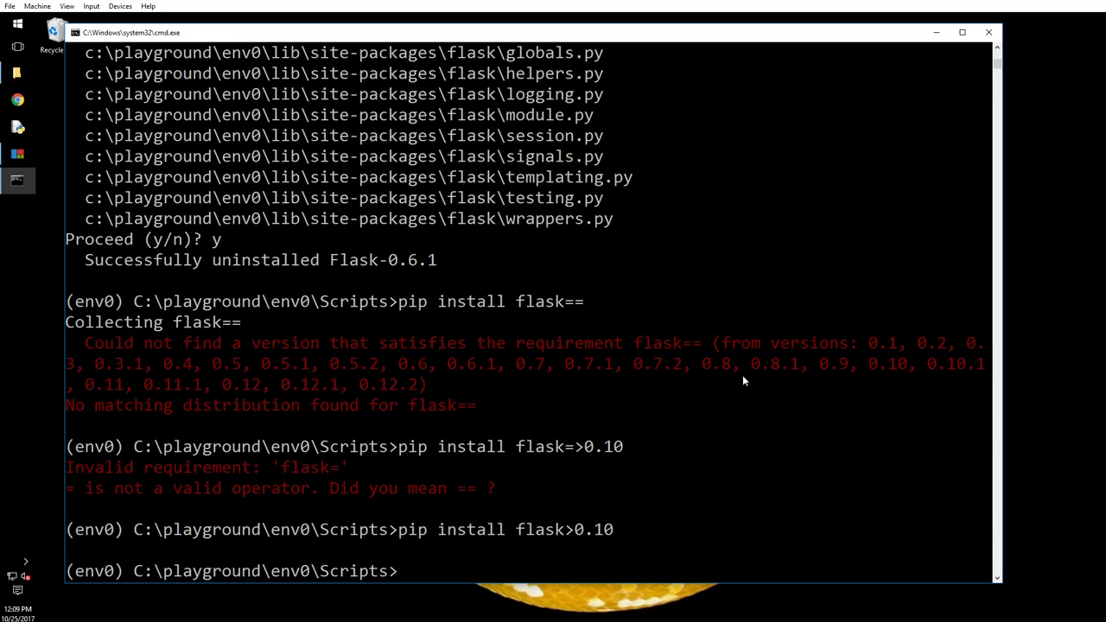
Run pip freeze to list env0's packages (Flask 0.12.2) and check flask<0.10 is already satisfied.
type("pip fr")
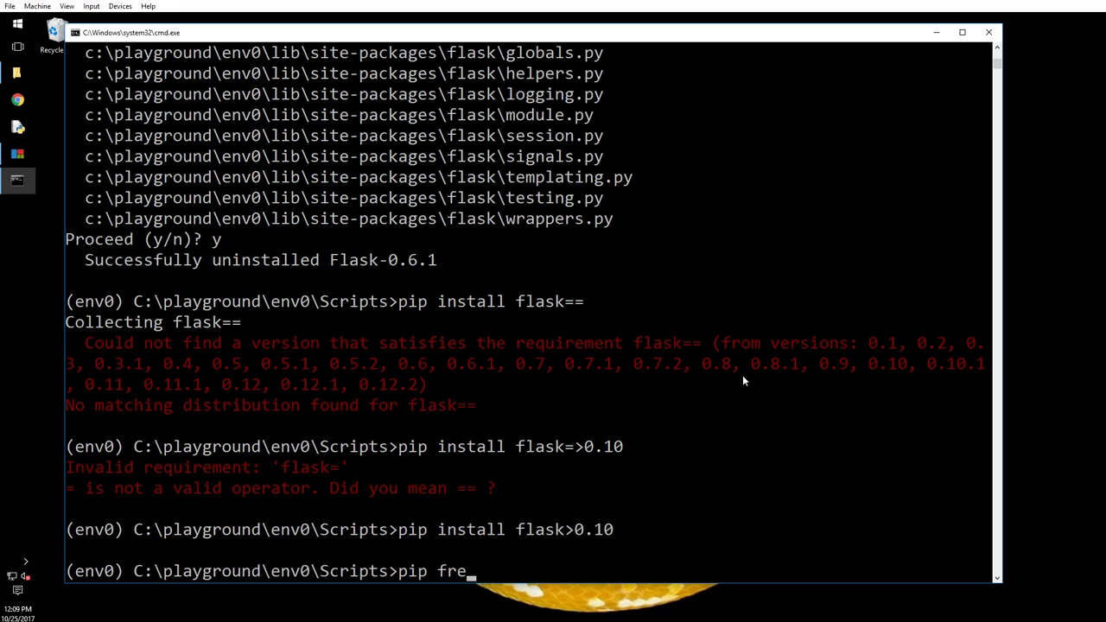
type("eze")
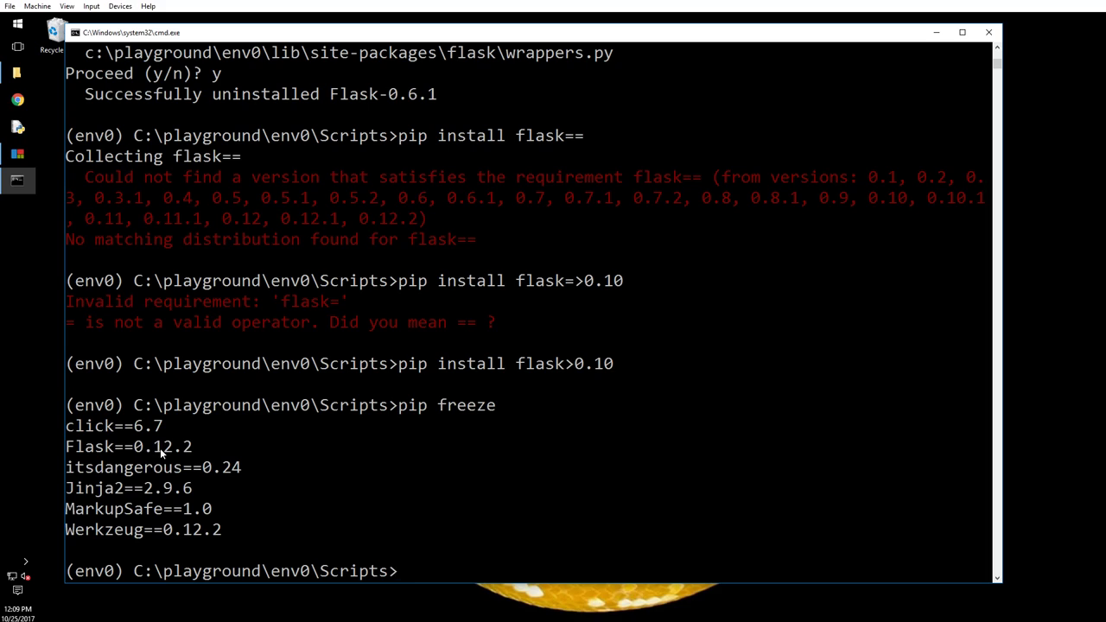
mouse_move(359, 240)
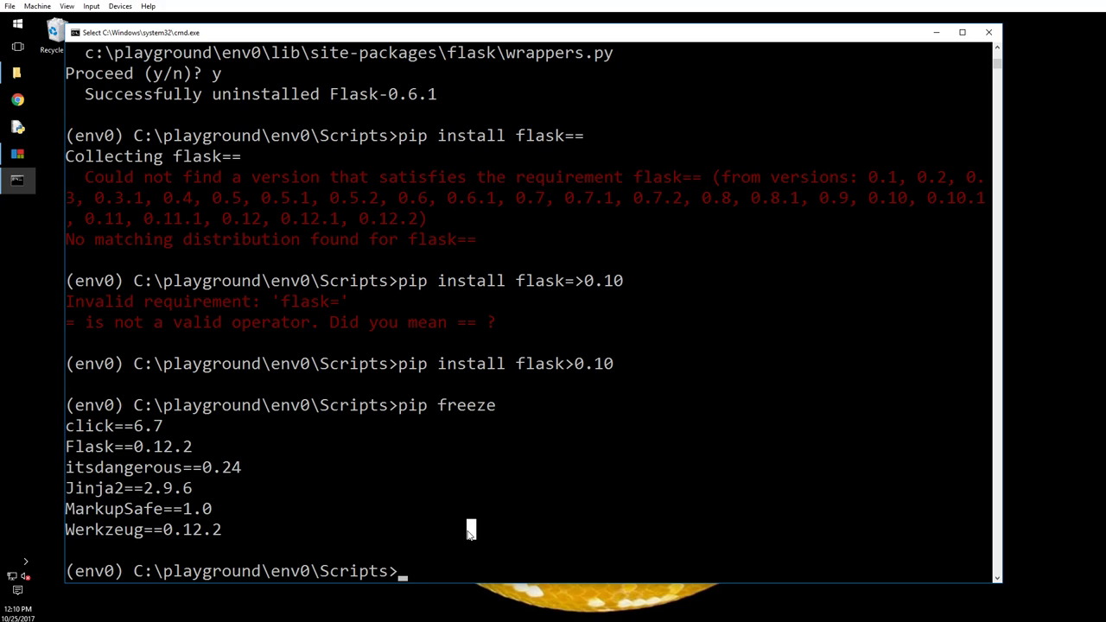
type("pip freeze")
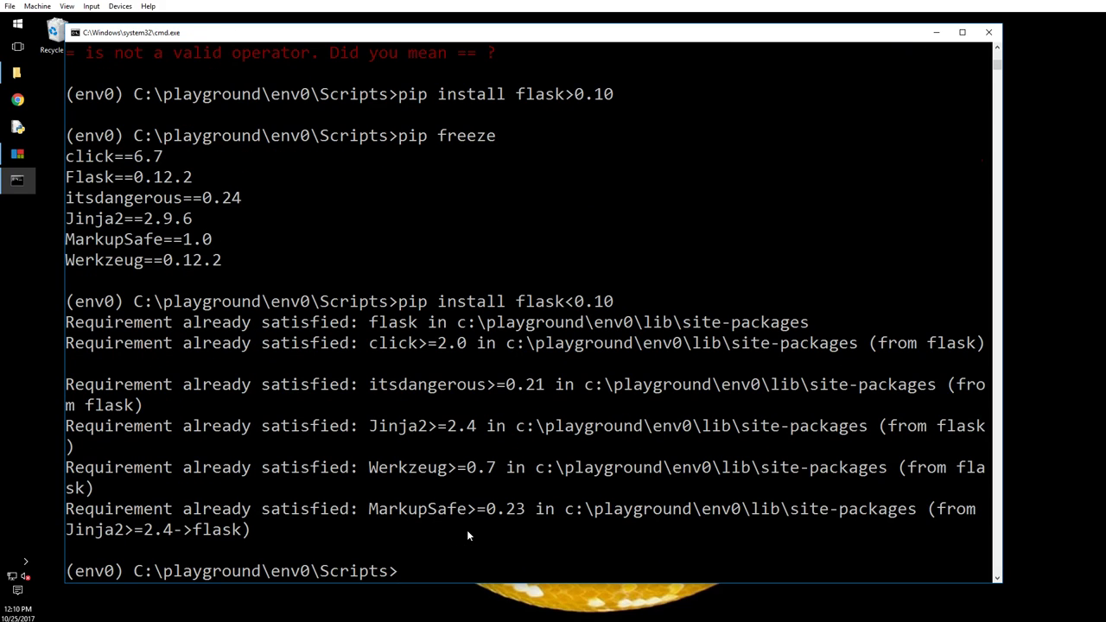
Run pip freeze again, still listing Flask 0.12.2 with click, itsdangerous, Jinja2, MarkupSafe and Werkzeug.
type("pip install flask<0.10")
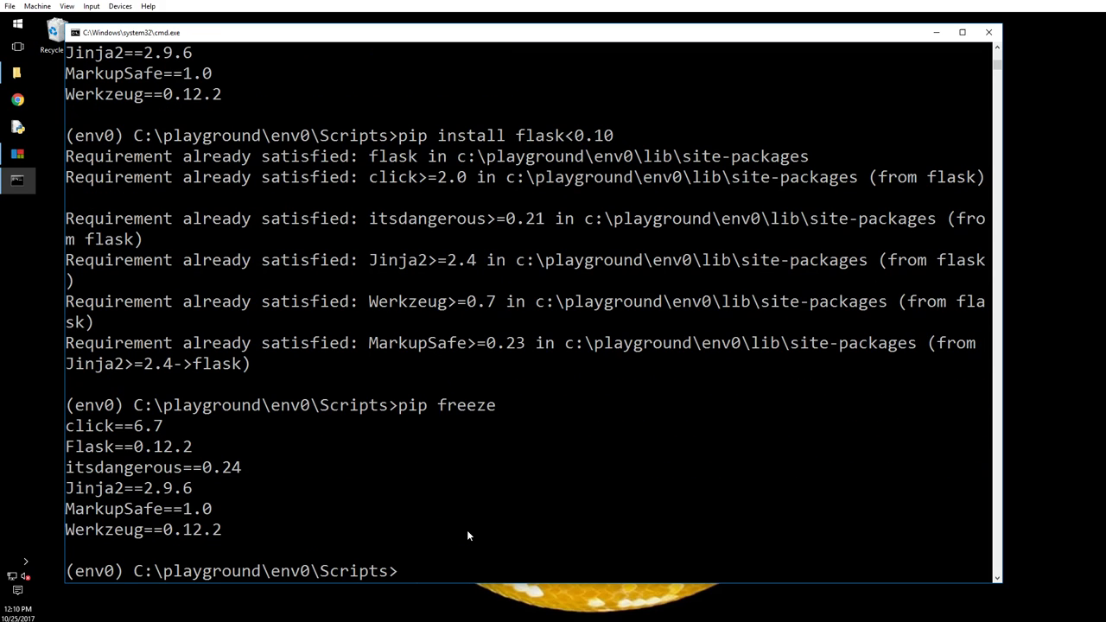
mouse_move(207, 470)
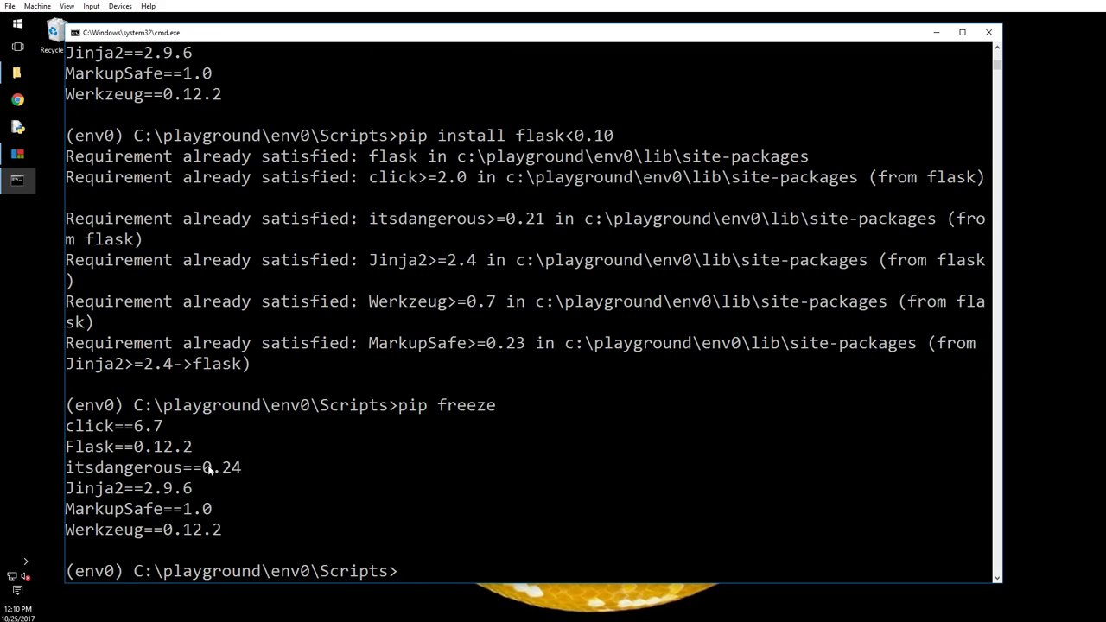
mouse_move(786, 504)
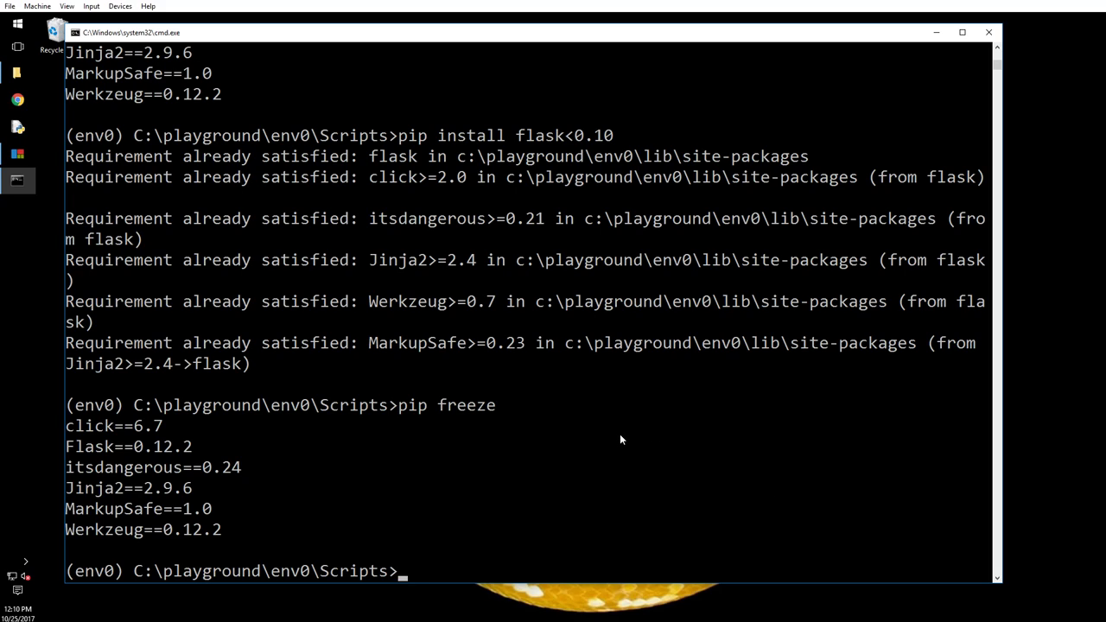
mouse_move(529, 404)
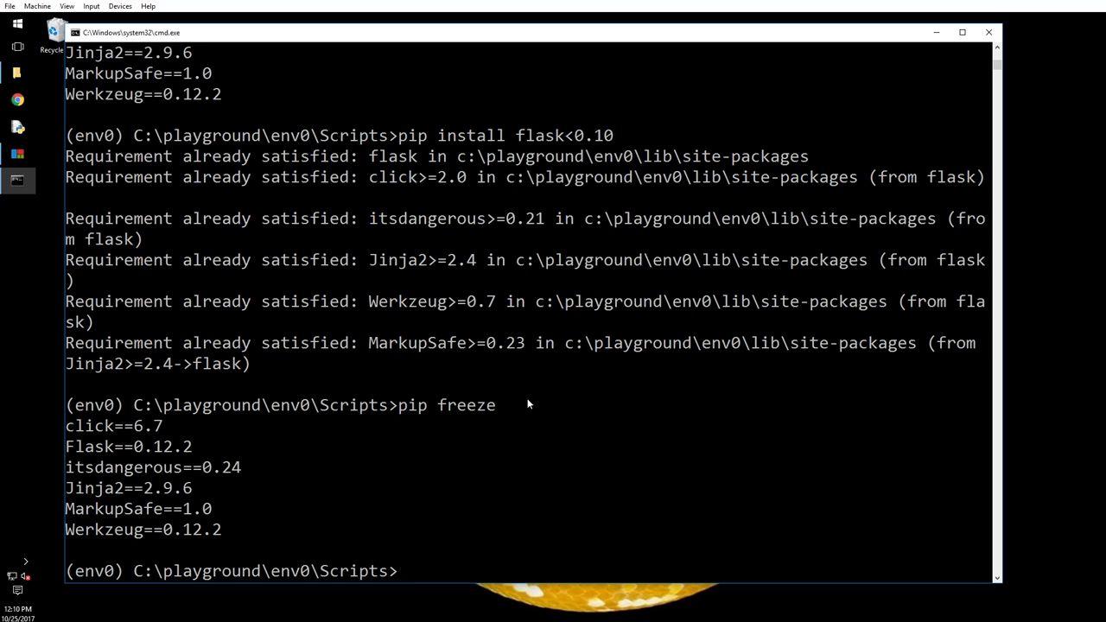
mouse_move(1038, 447)
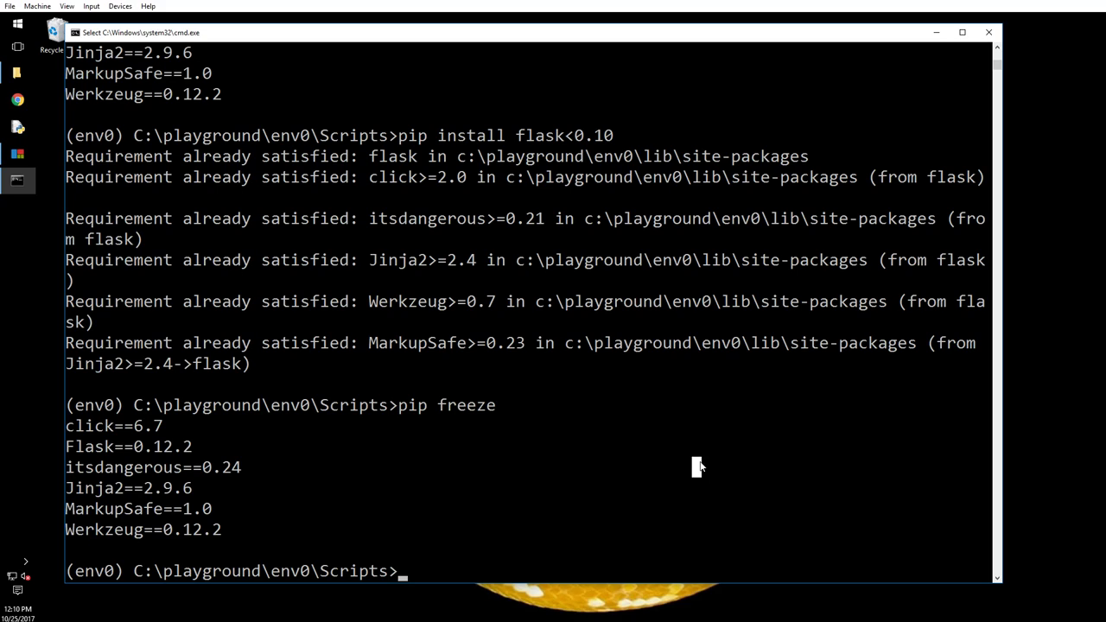
Uninstall Flask 0.12.2 from env0, confirm with y, and install Flask 0.10 instead.
type("pip unin")
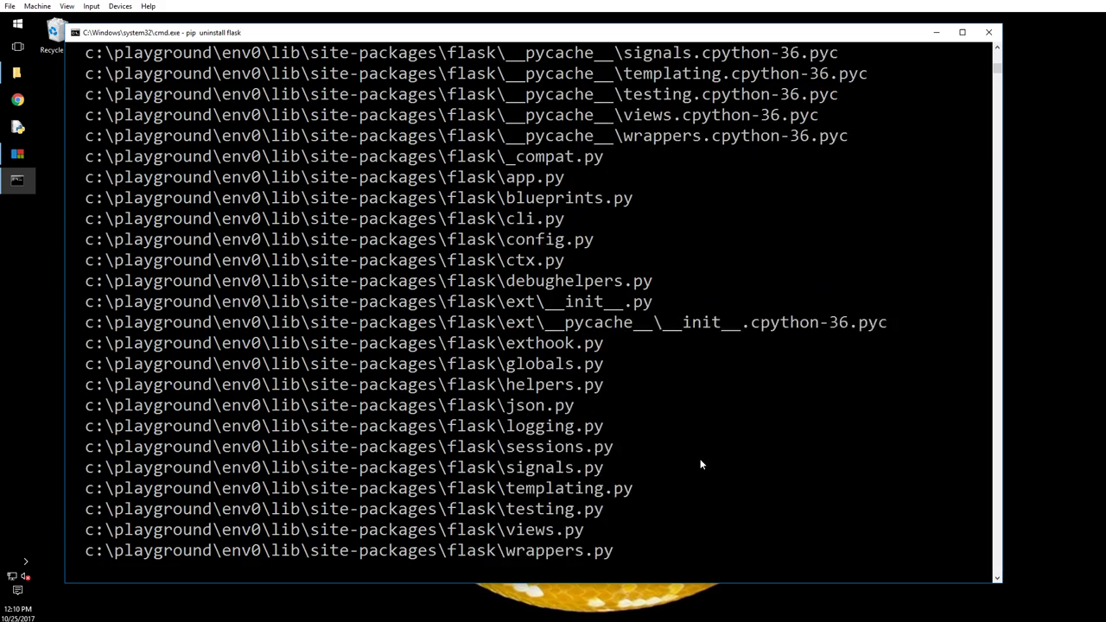
type("y/n)? y")
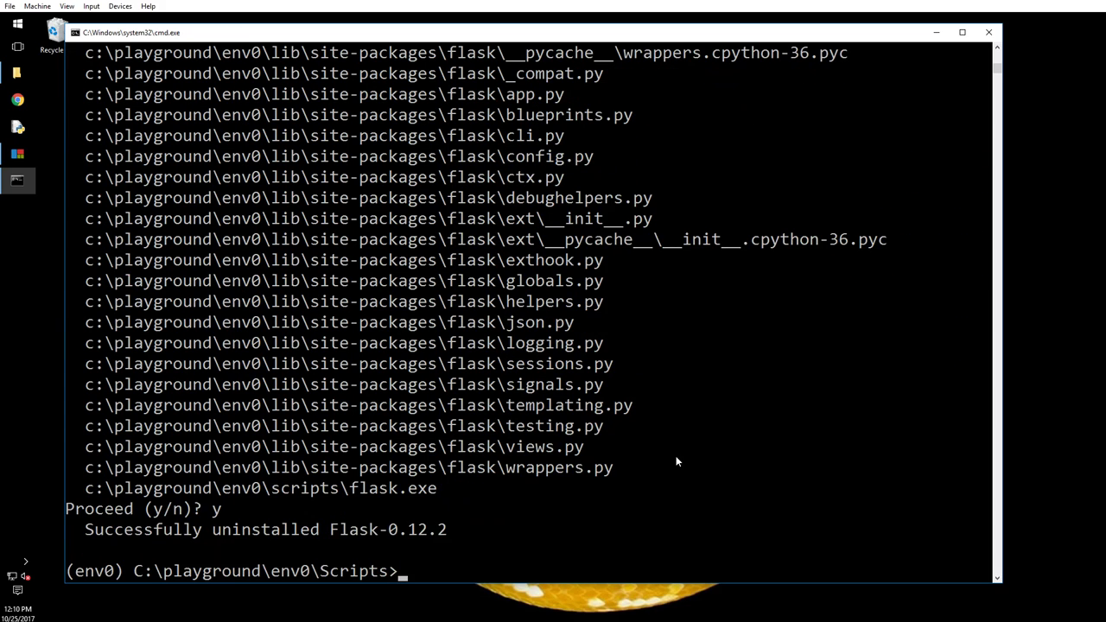
type("pip freeze")
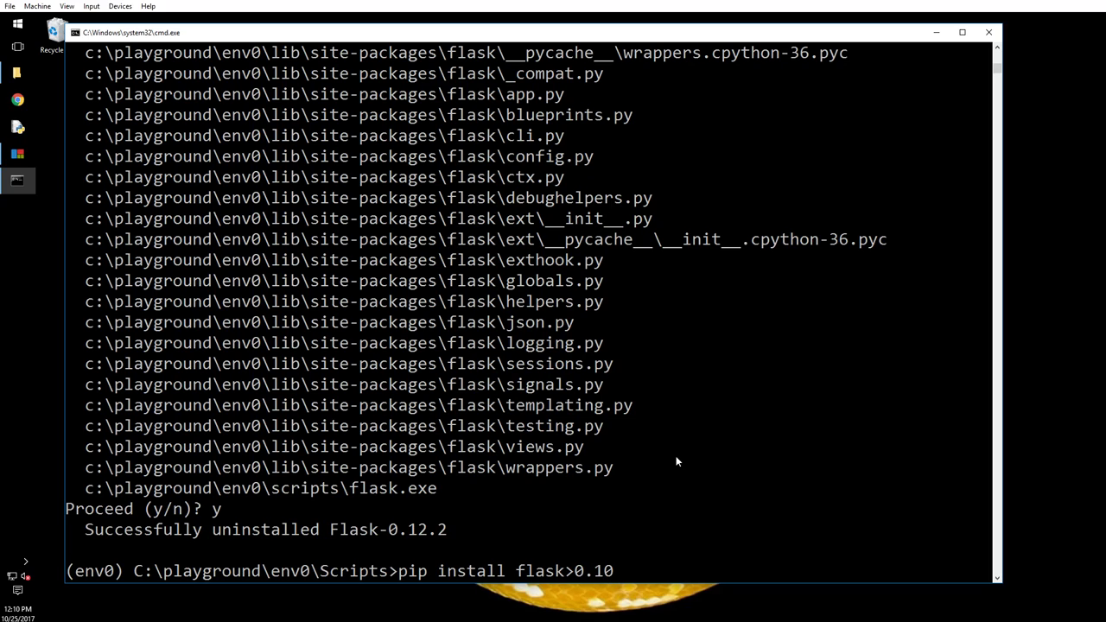
type("==")
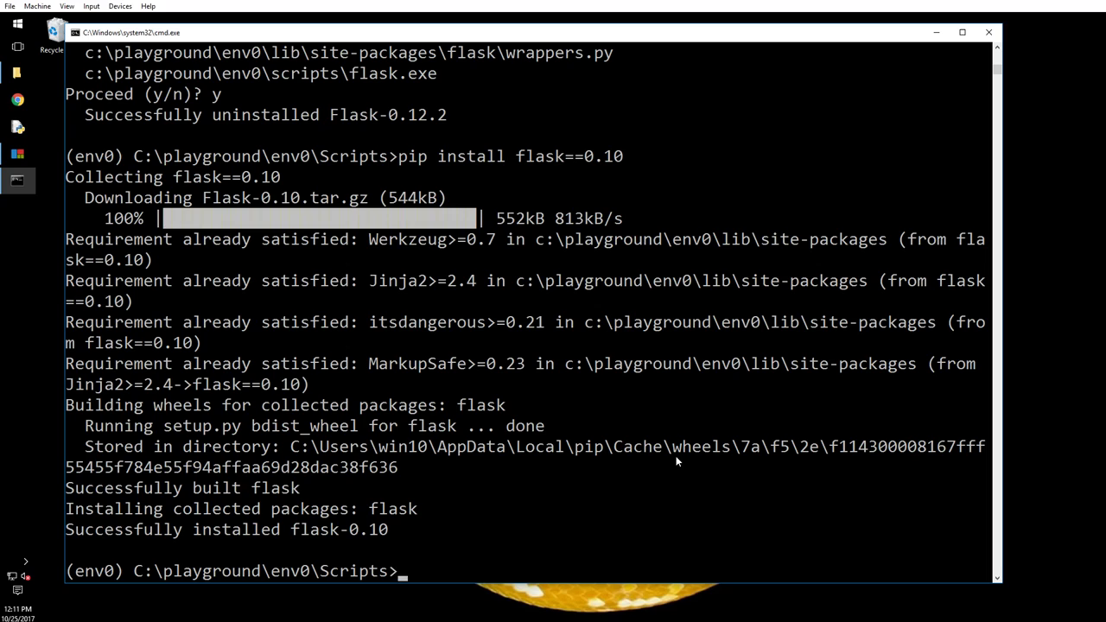
Run pip install --upgrade flask to move env0 from Flask 0.10 to 0.12.2.
type("pip install flask==0.10")
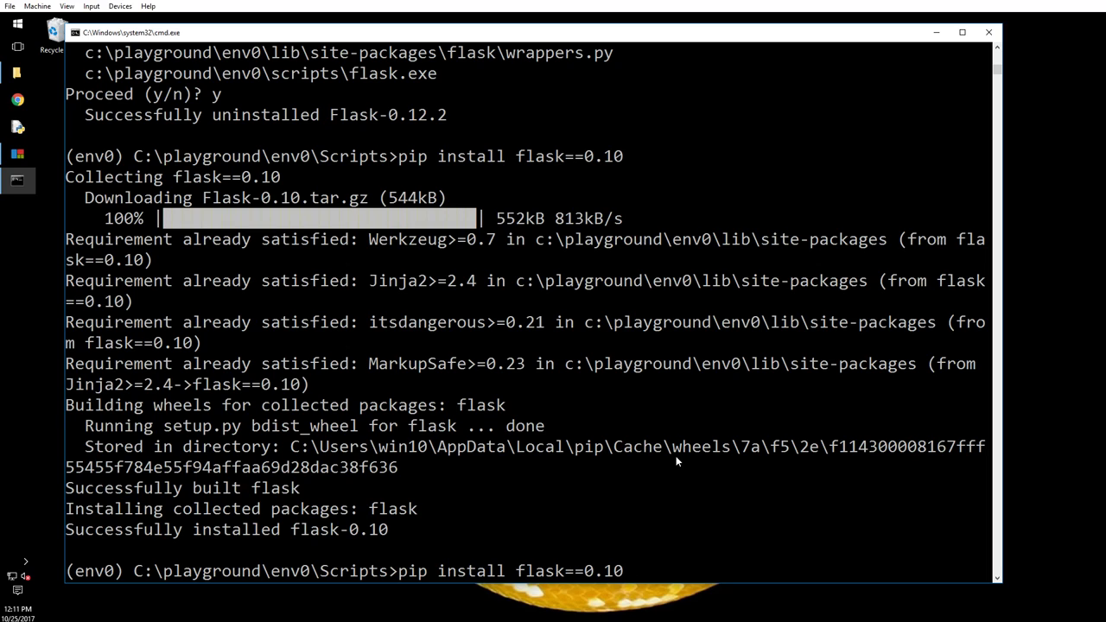
key("Backspace")
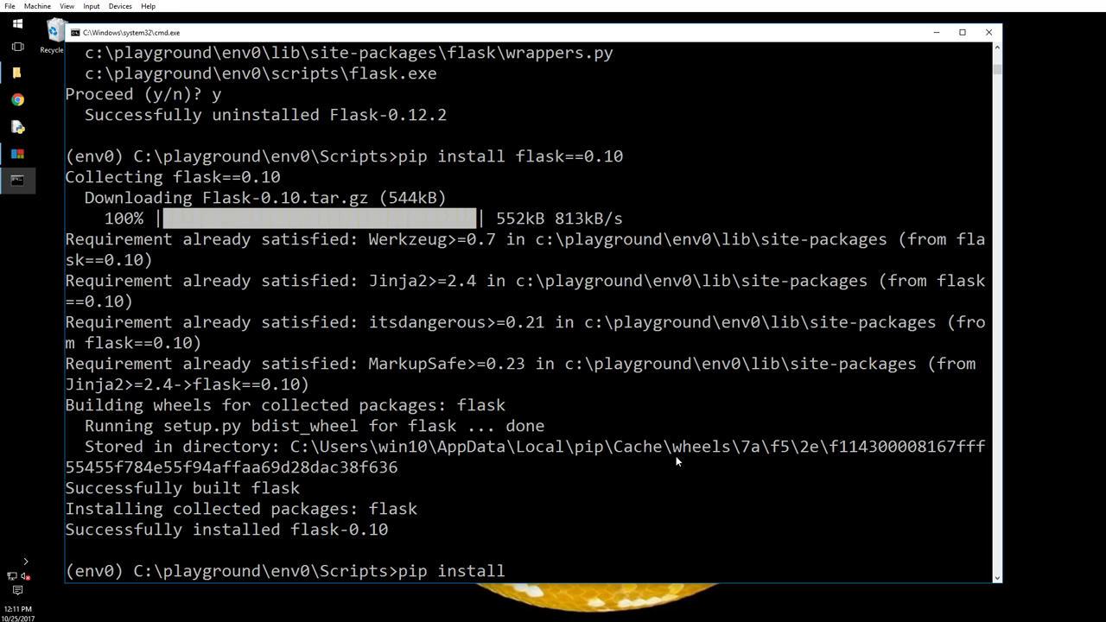
type("--upgr")
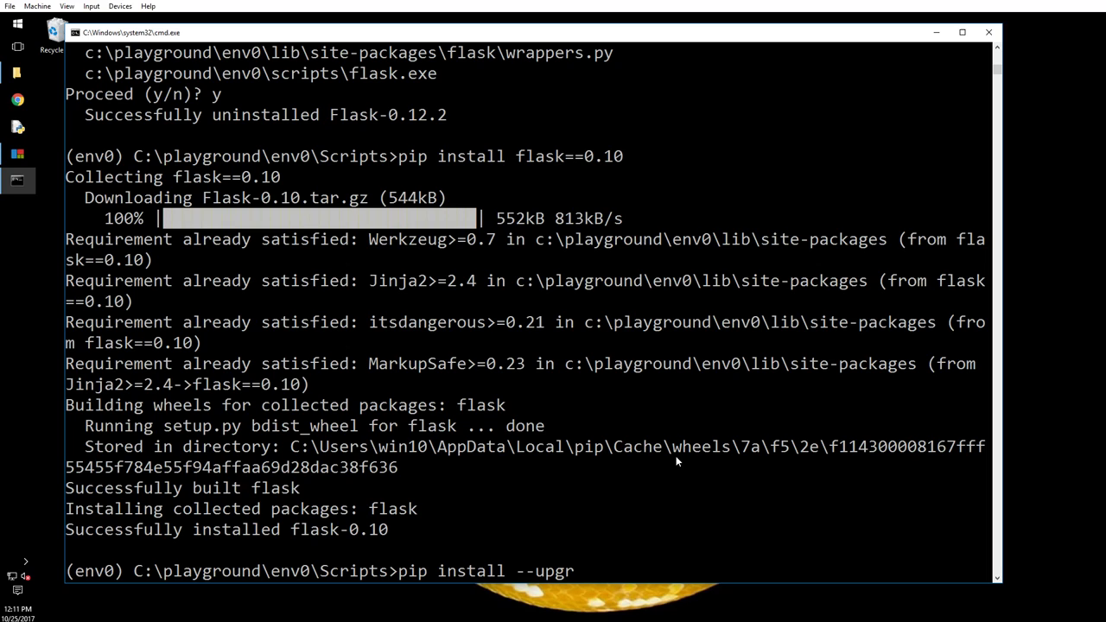
type("ade flask")
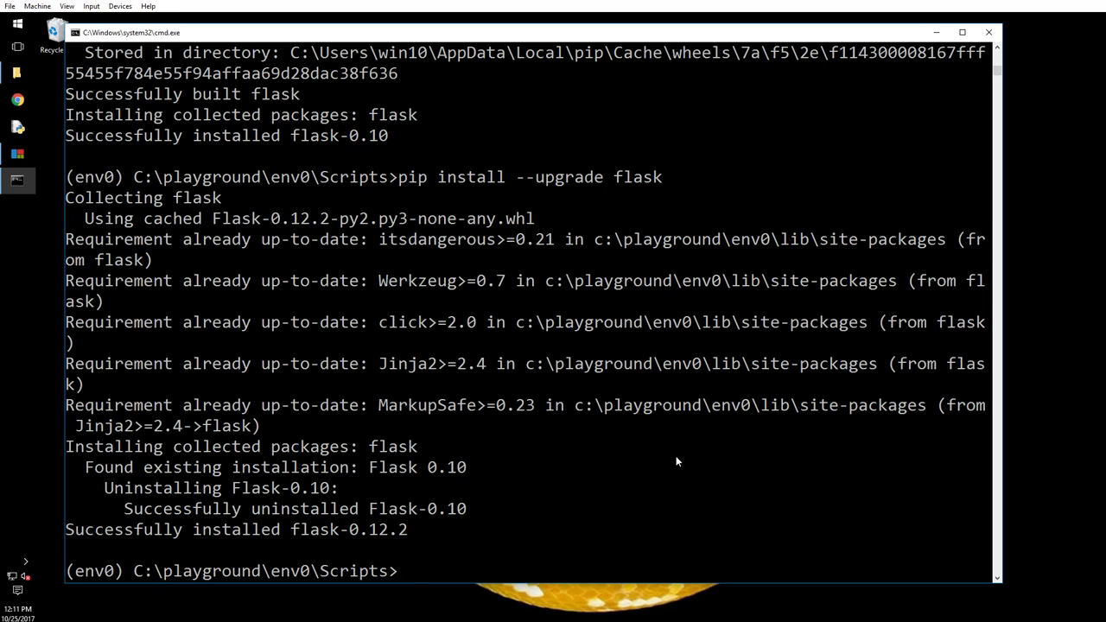
mouse_move(536, 155)
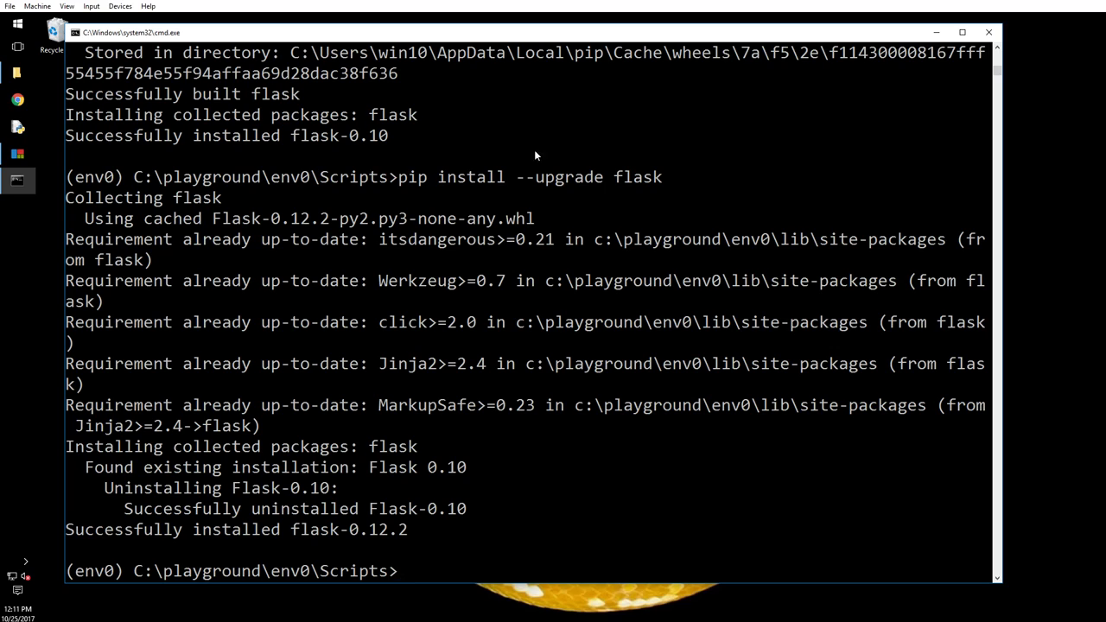
mouse_move(697, 204)
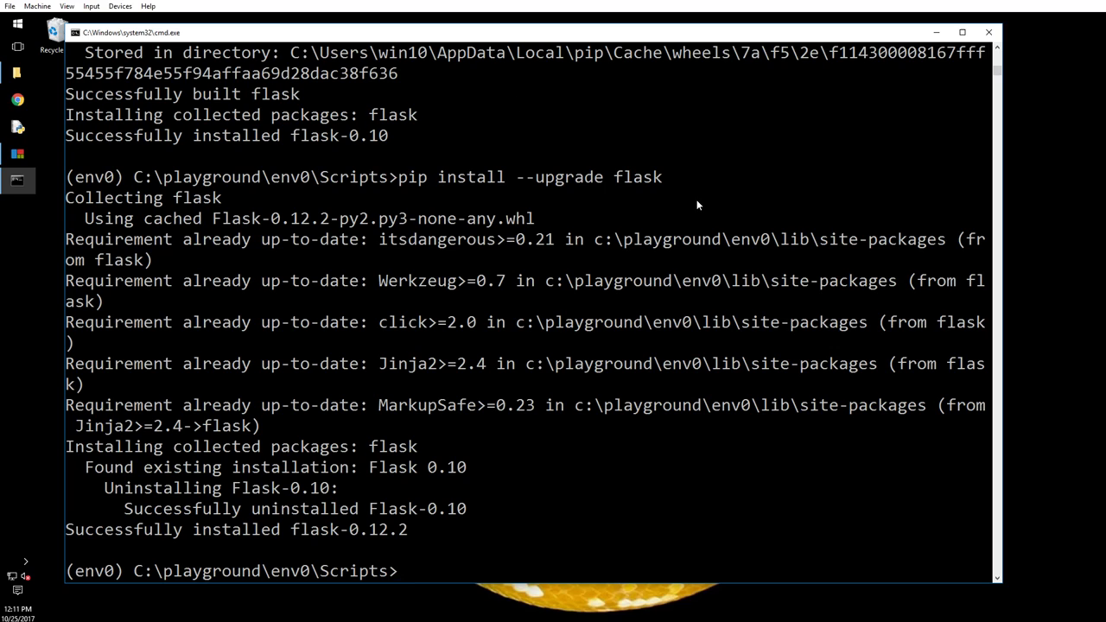
mouse_move(693, 209)
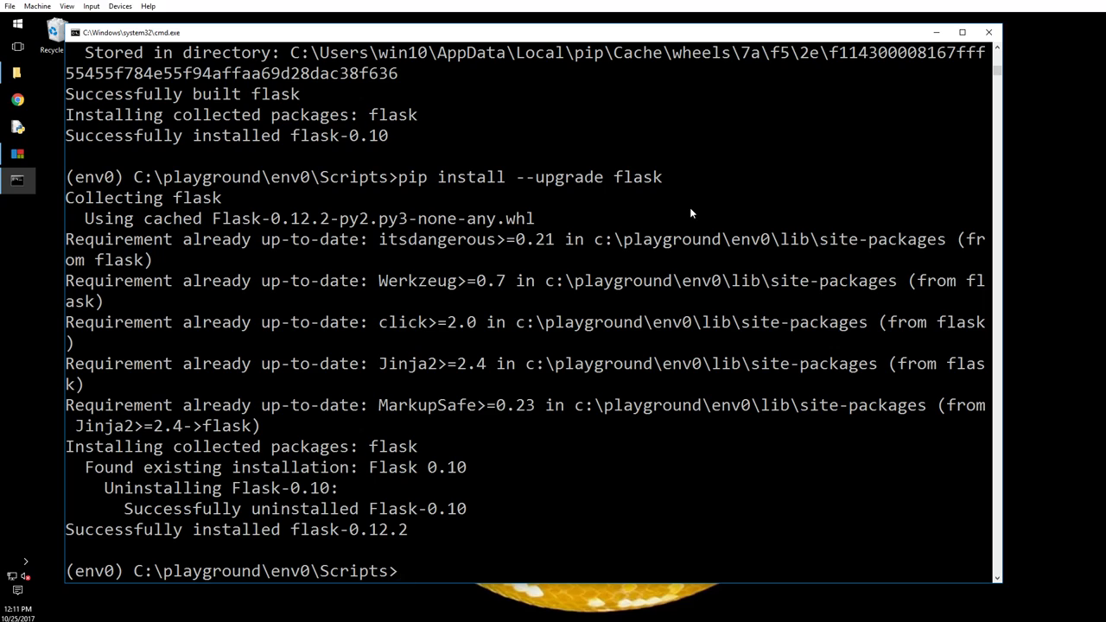
mouse_move(691, 280)
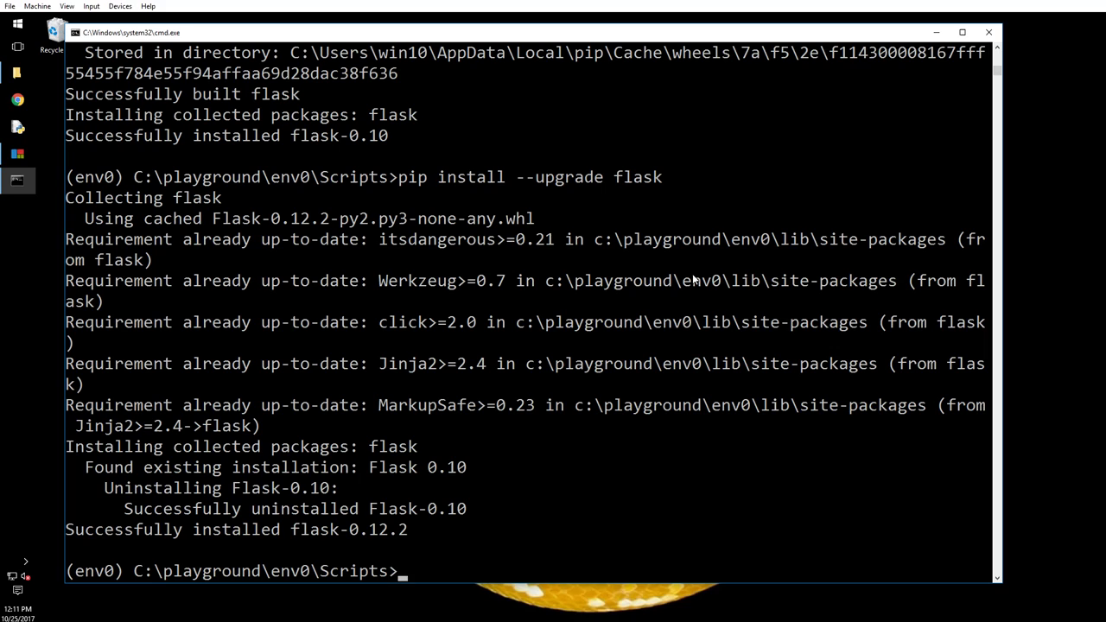
mouse_move(119, 500)
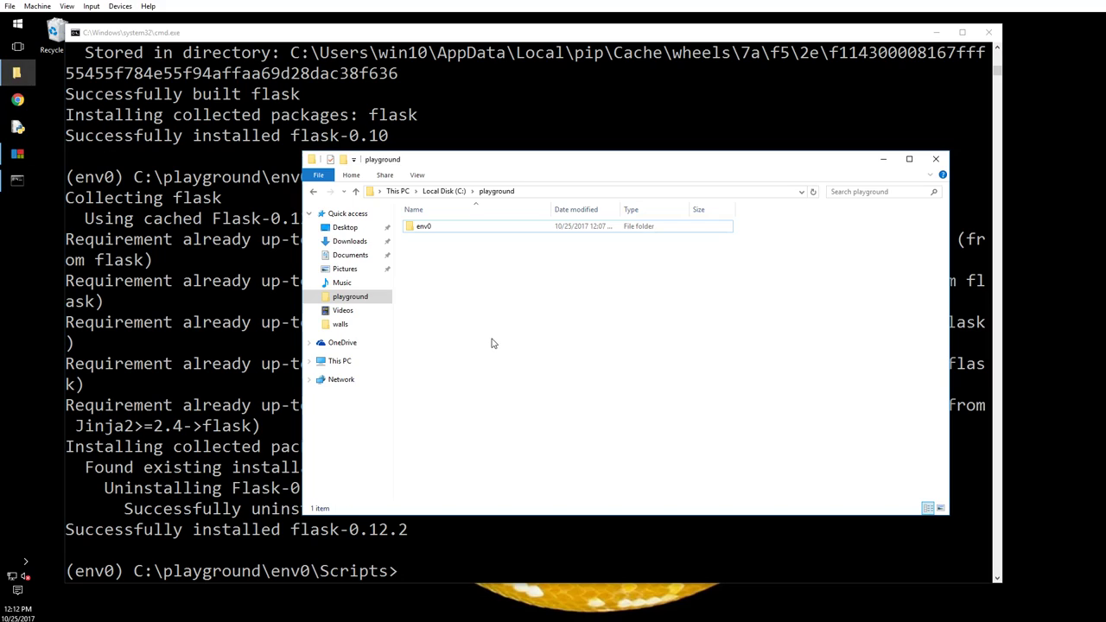
Enter the env0 folder and launch files.txt, prompting for an app to use.
double_click(425, 225)
type("cd ..")
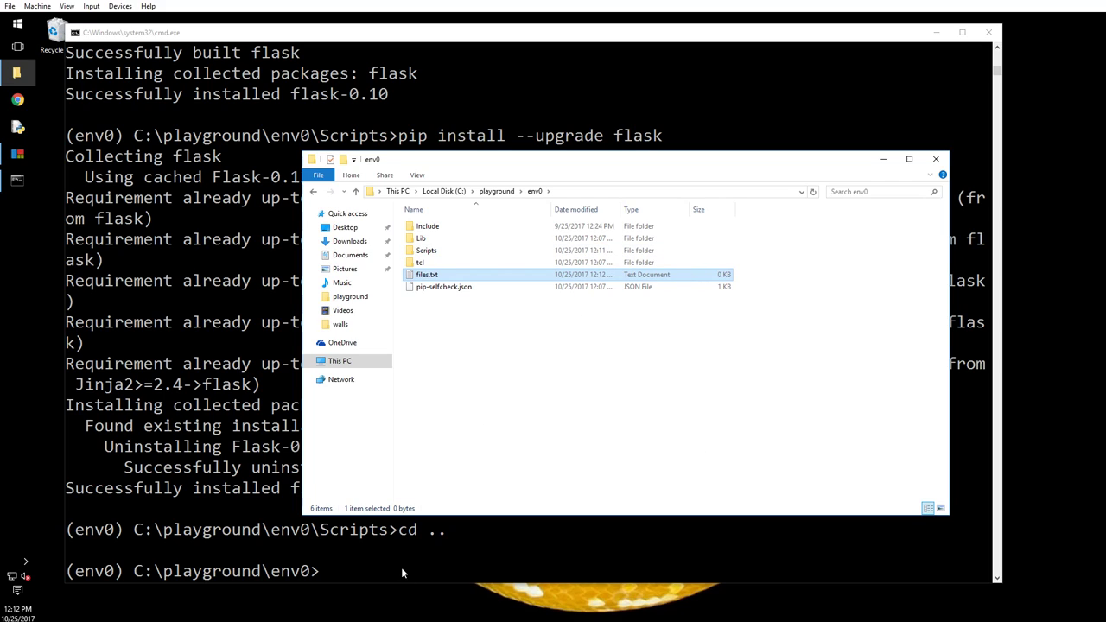
mouse_move(420, 297)
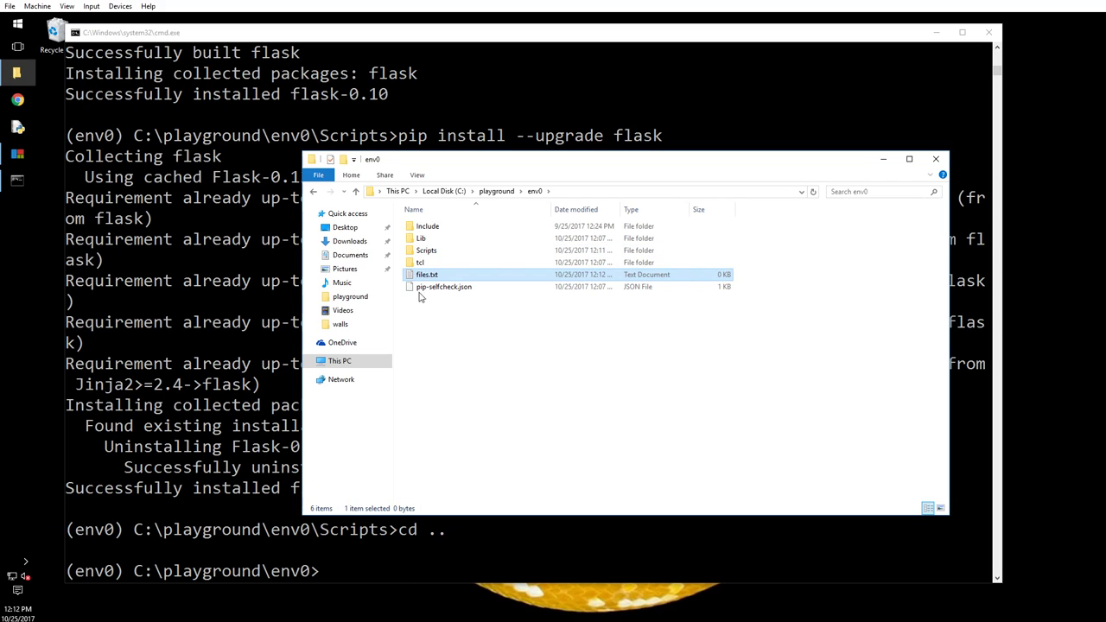
double_click(427, 273)
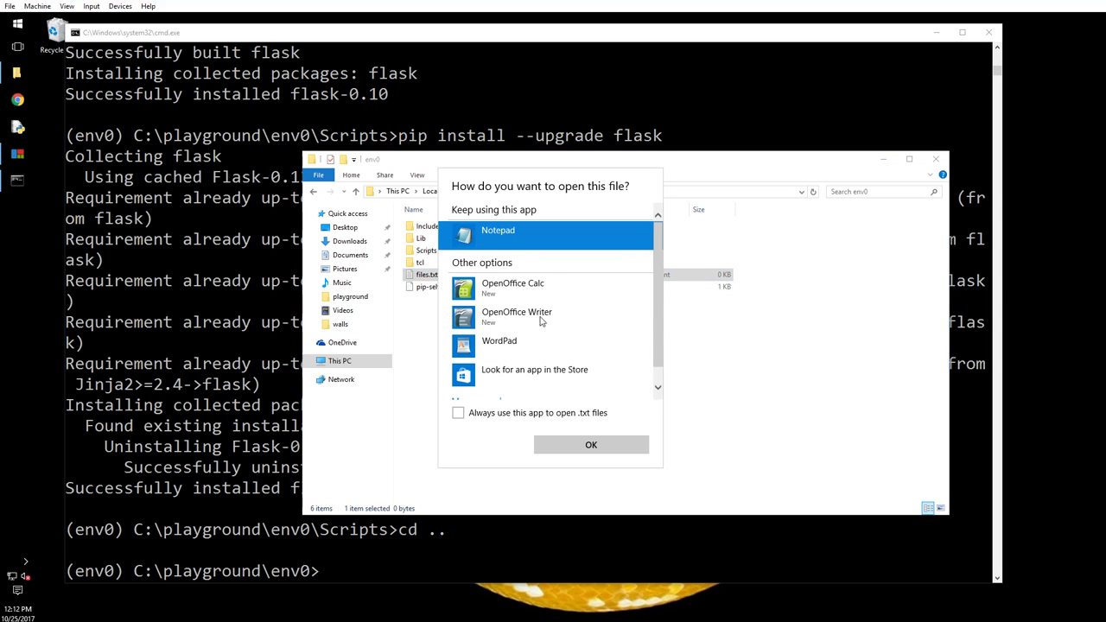
View files.txt in Notepad (single entry 'flask'), then begin a pip install back at C:\playground\env0.
left_click(591, 444)
type("flas")
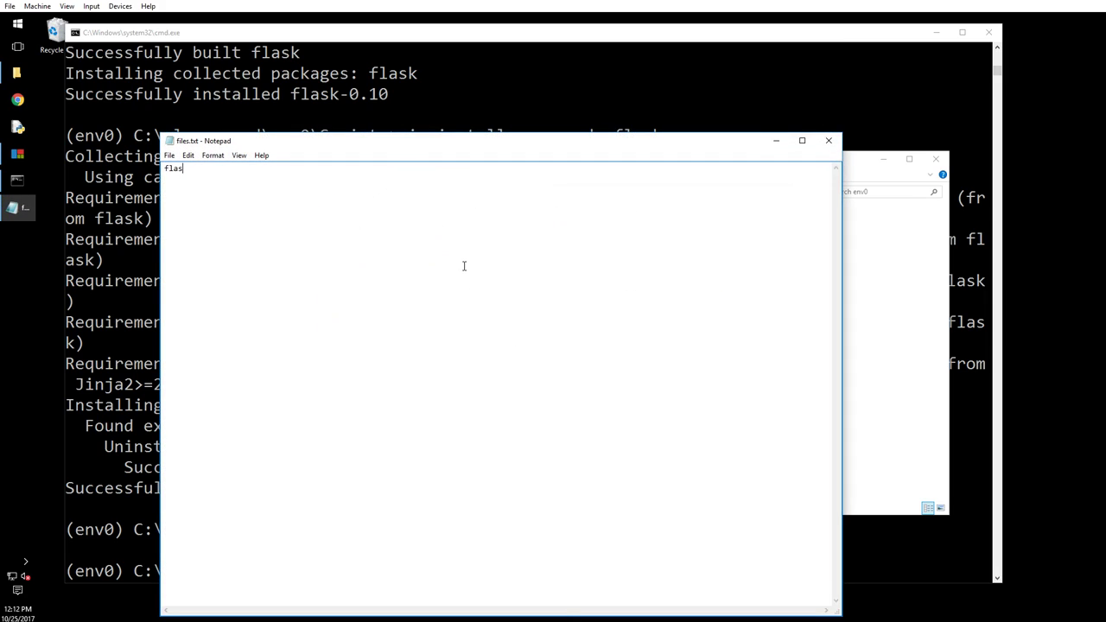
type("k")
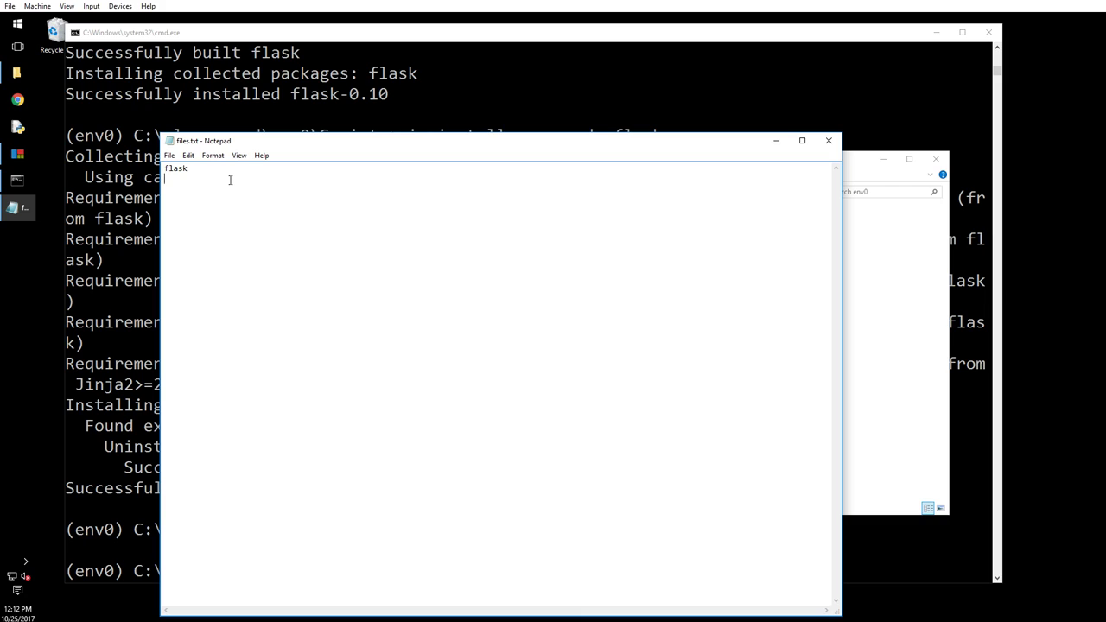
type("y")
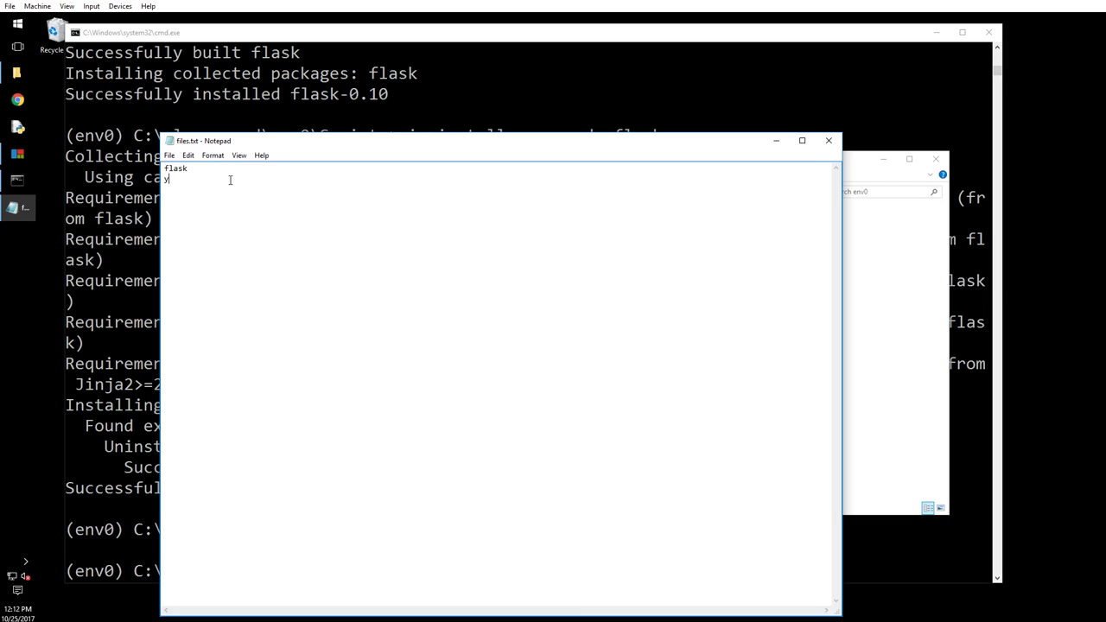
type("olk")
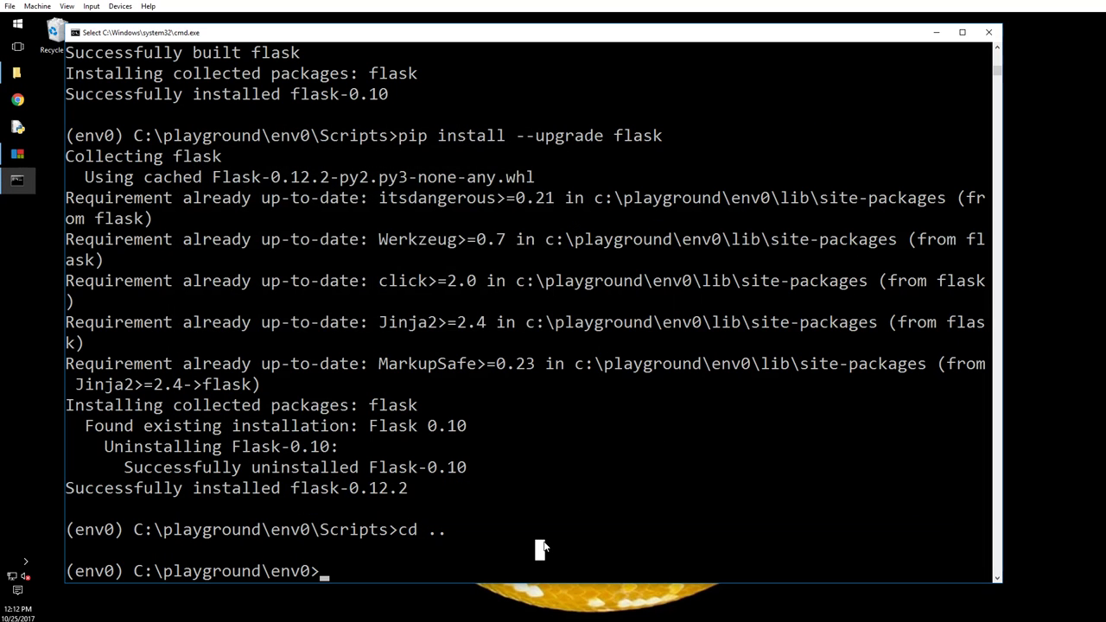
type("pip insta")
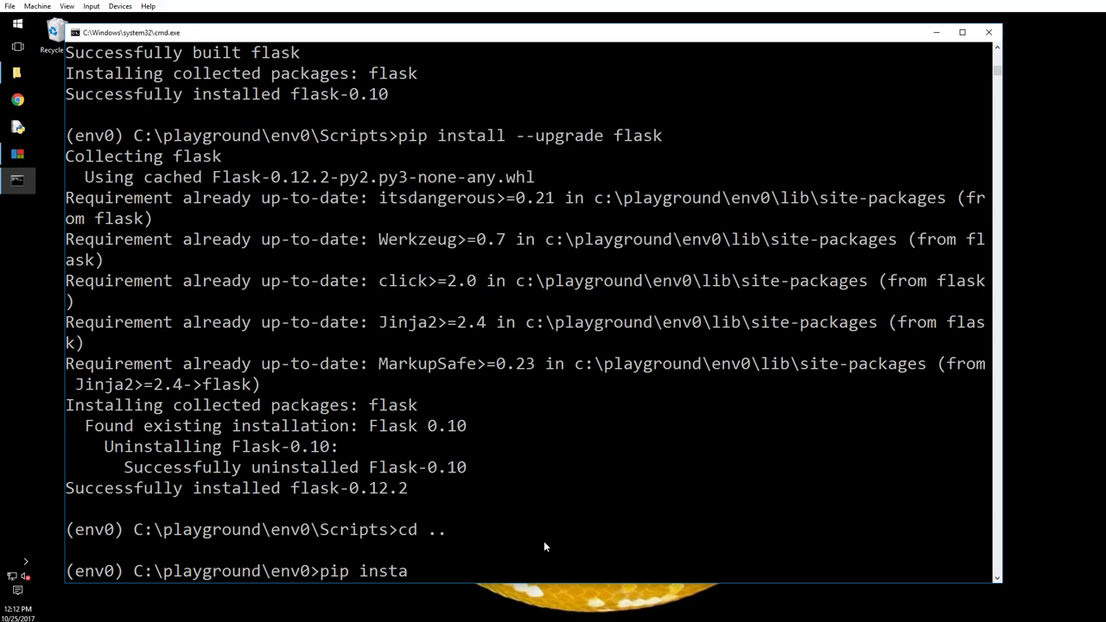